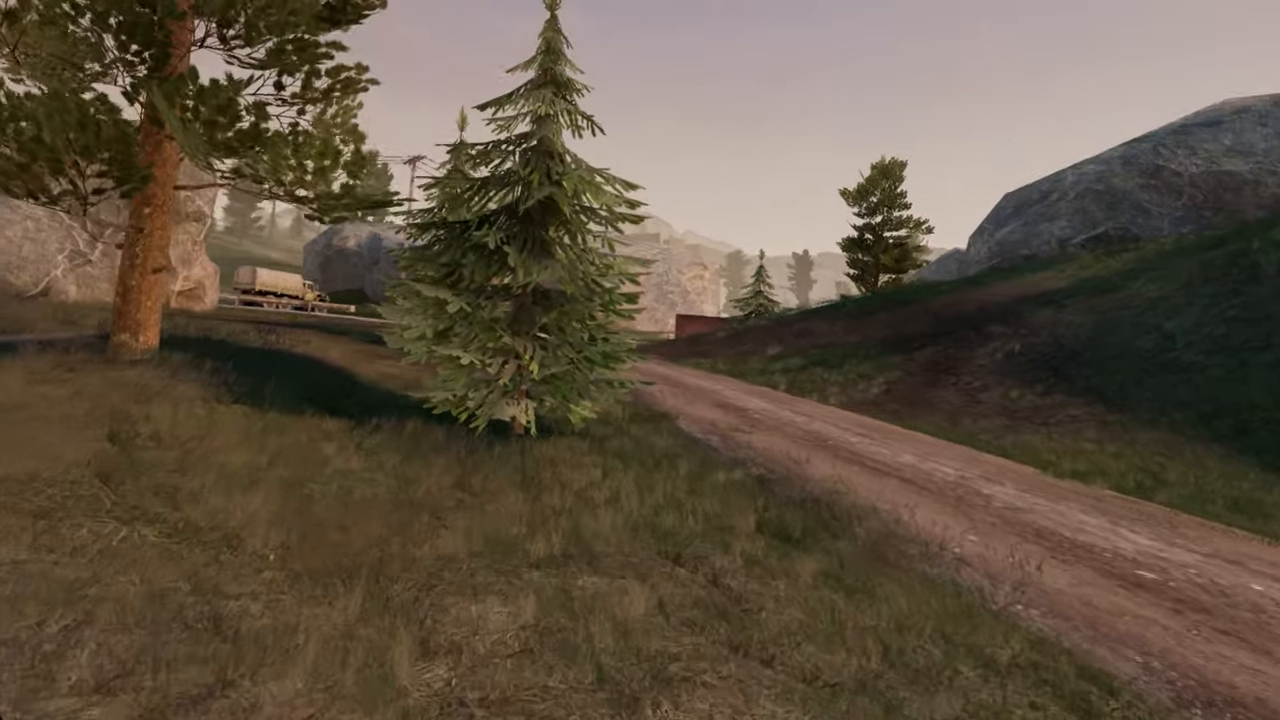
mouse_move(640, 360)
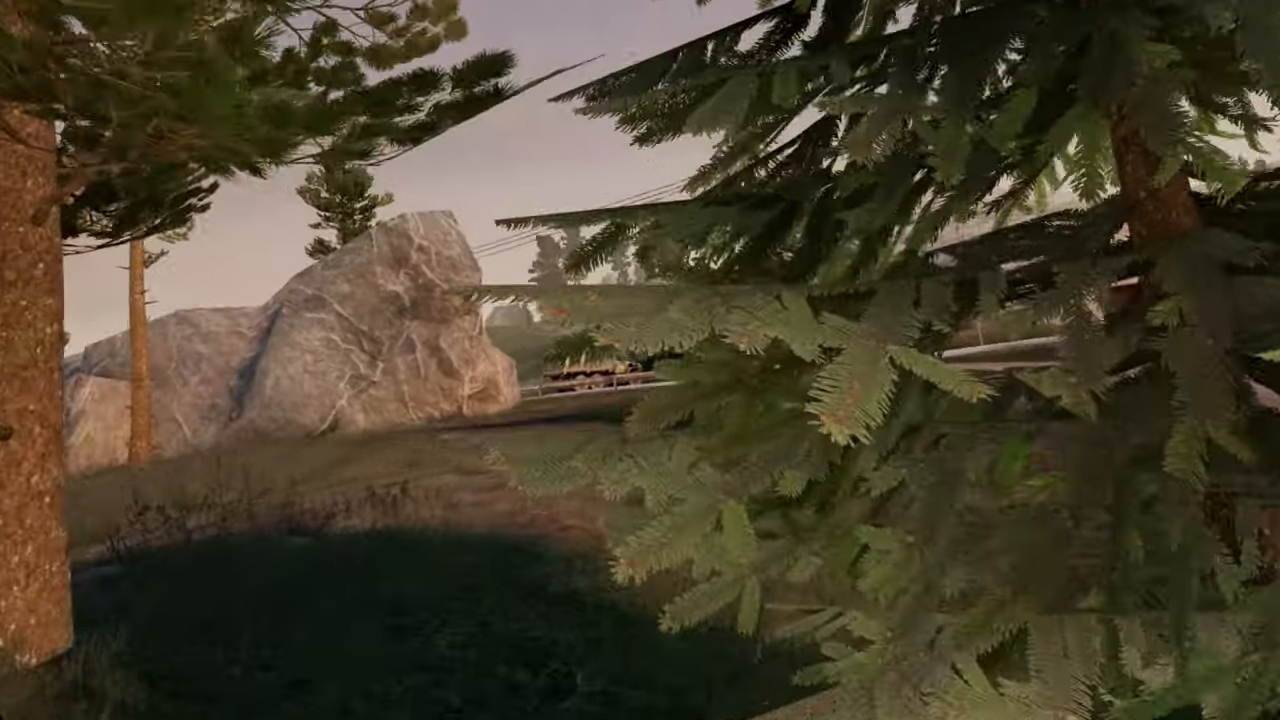
mouse_move(640, 360)
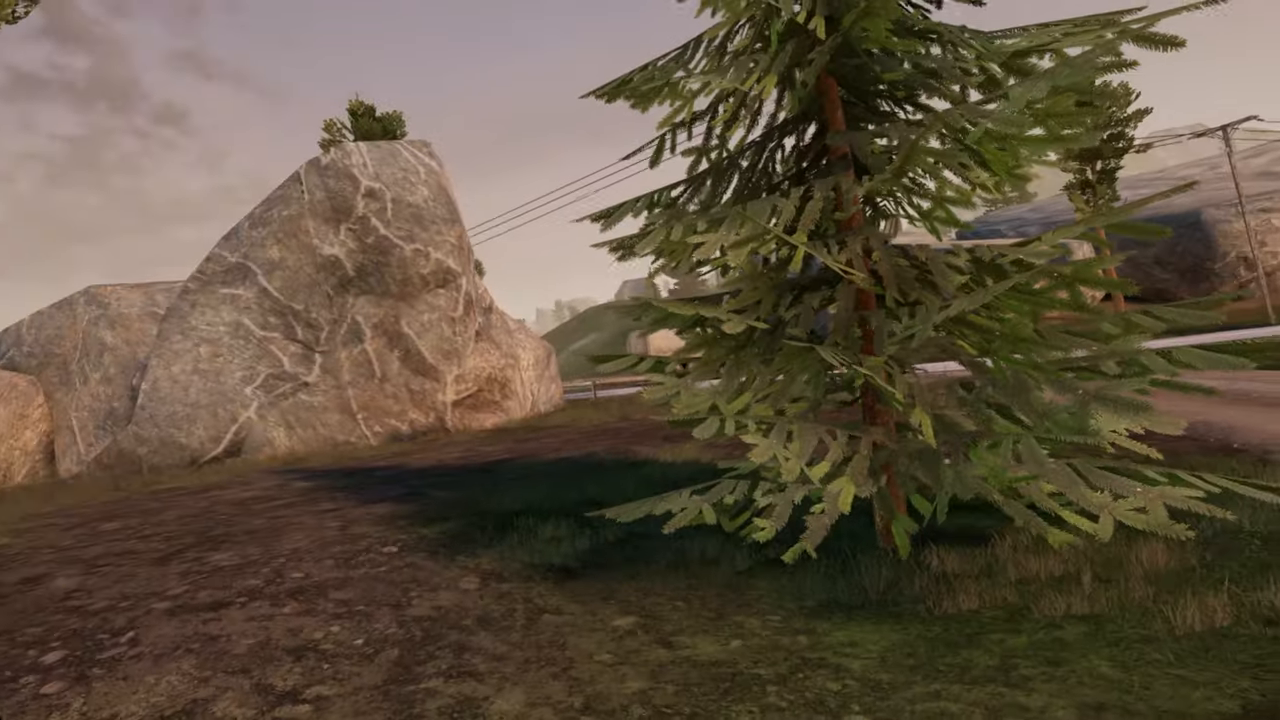
mouse_move(640, 360)
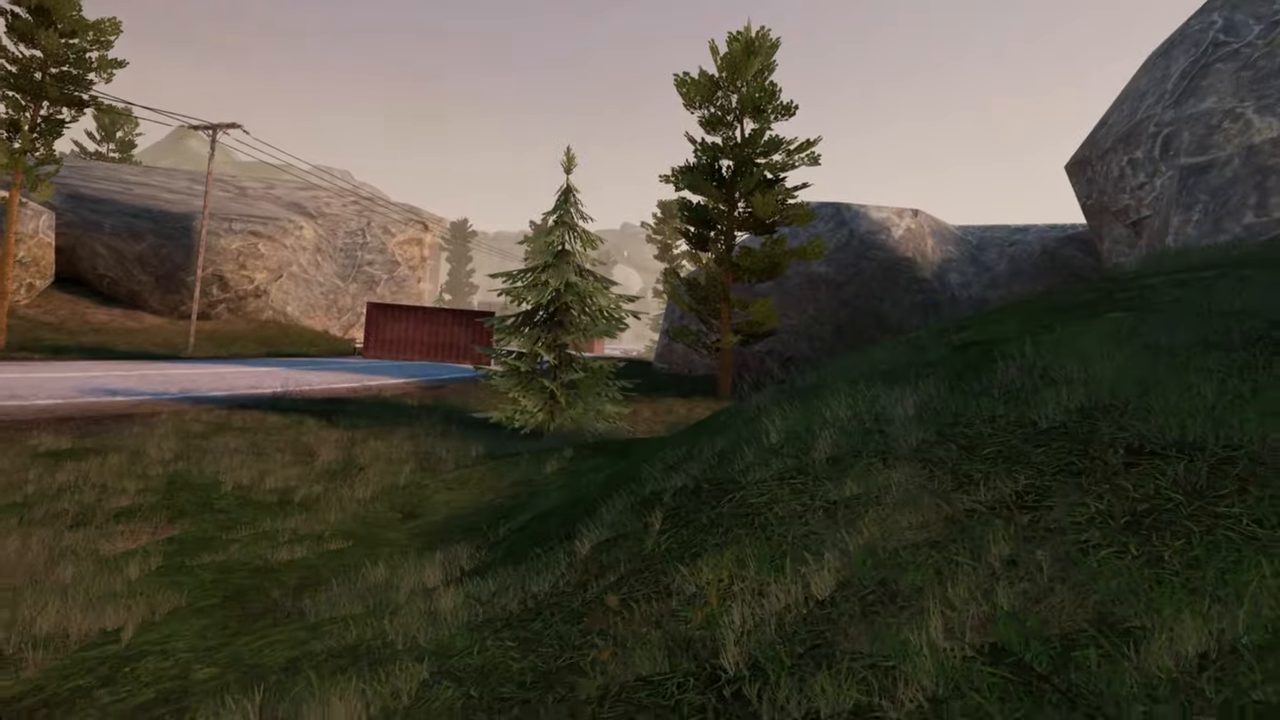
mouse_move(640, 360)
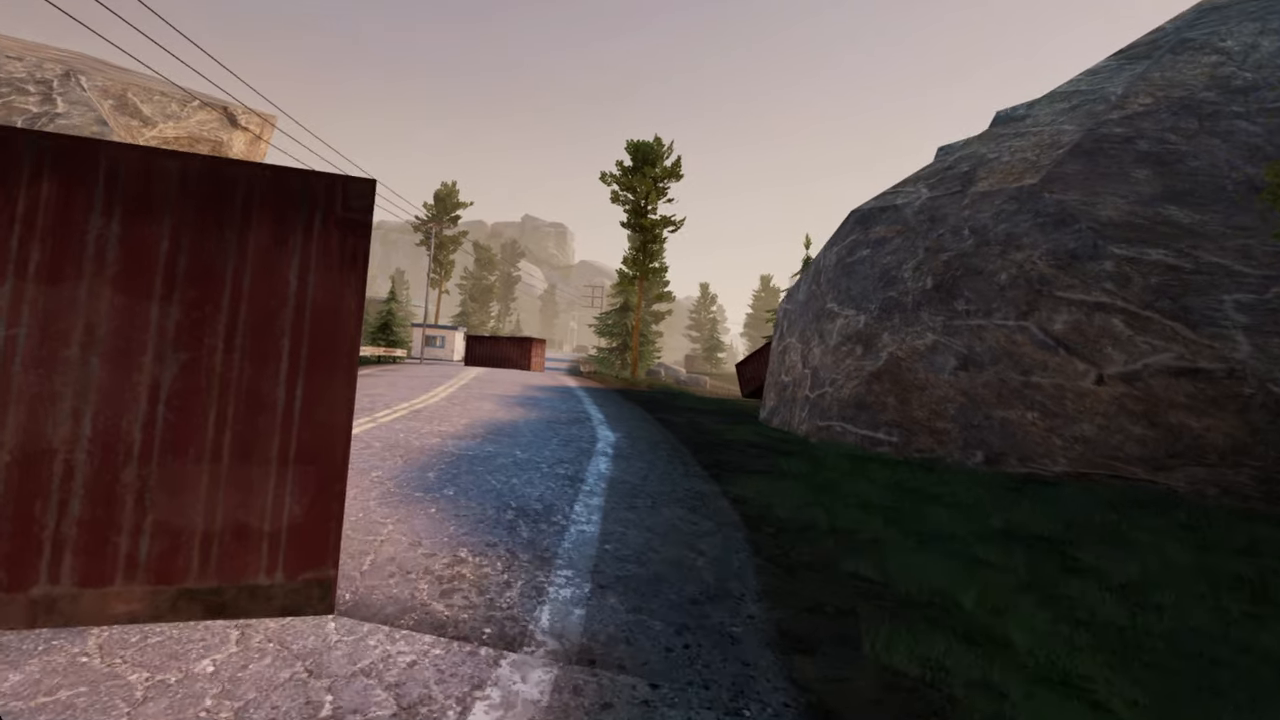
mouse_move(640, 360)
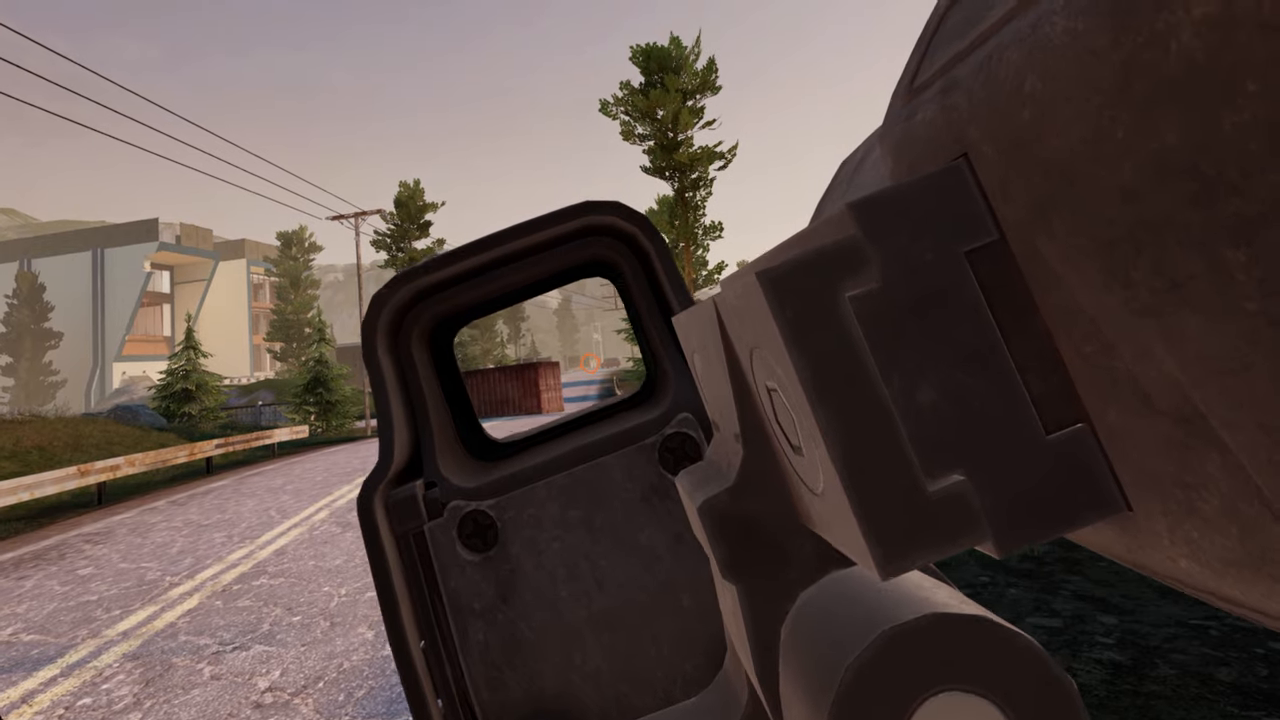
mouse_move(640, 360)
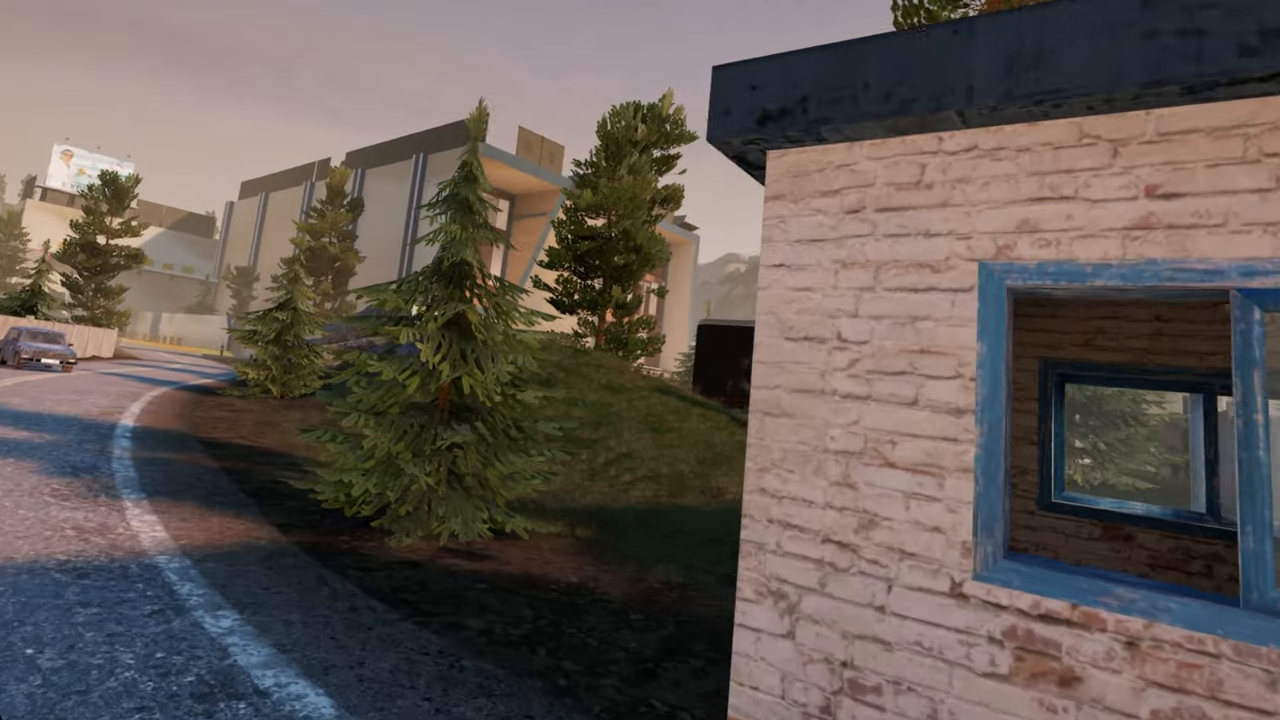
mouse_move(640, 360)
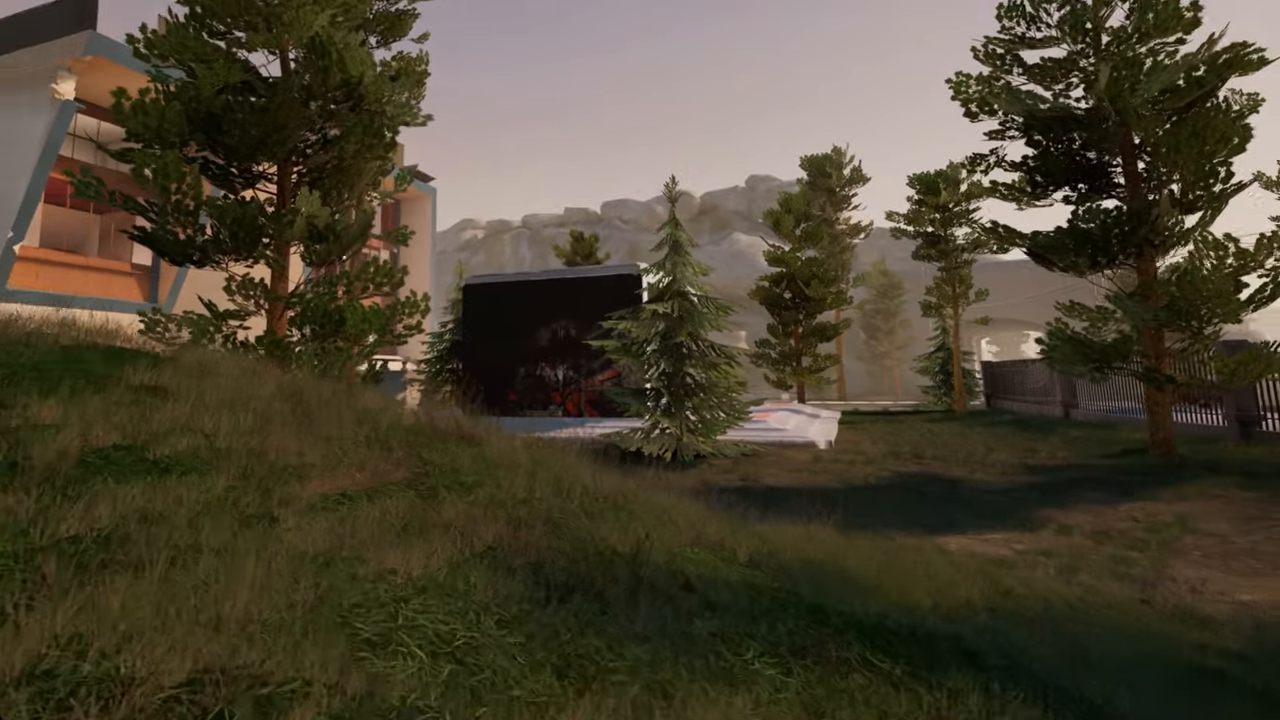
mouse_move(640, 360)
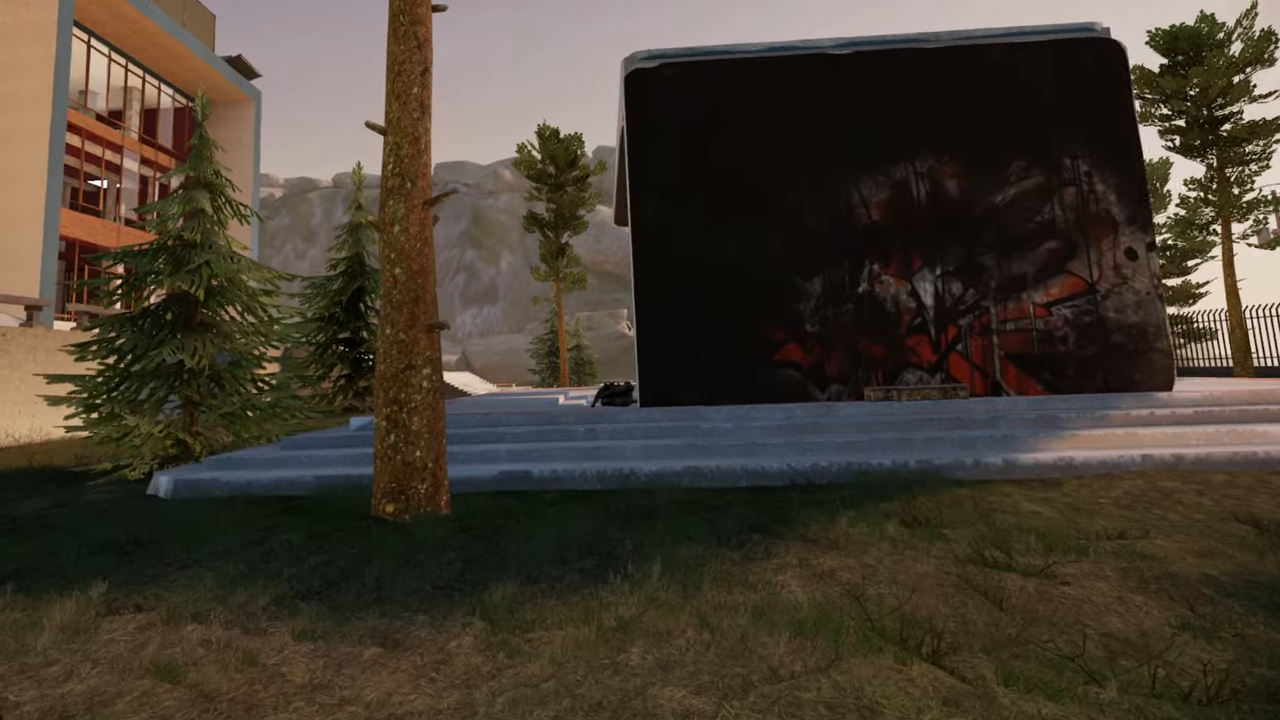
mouse_move(640, 360)
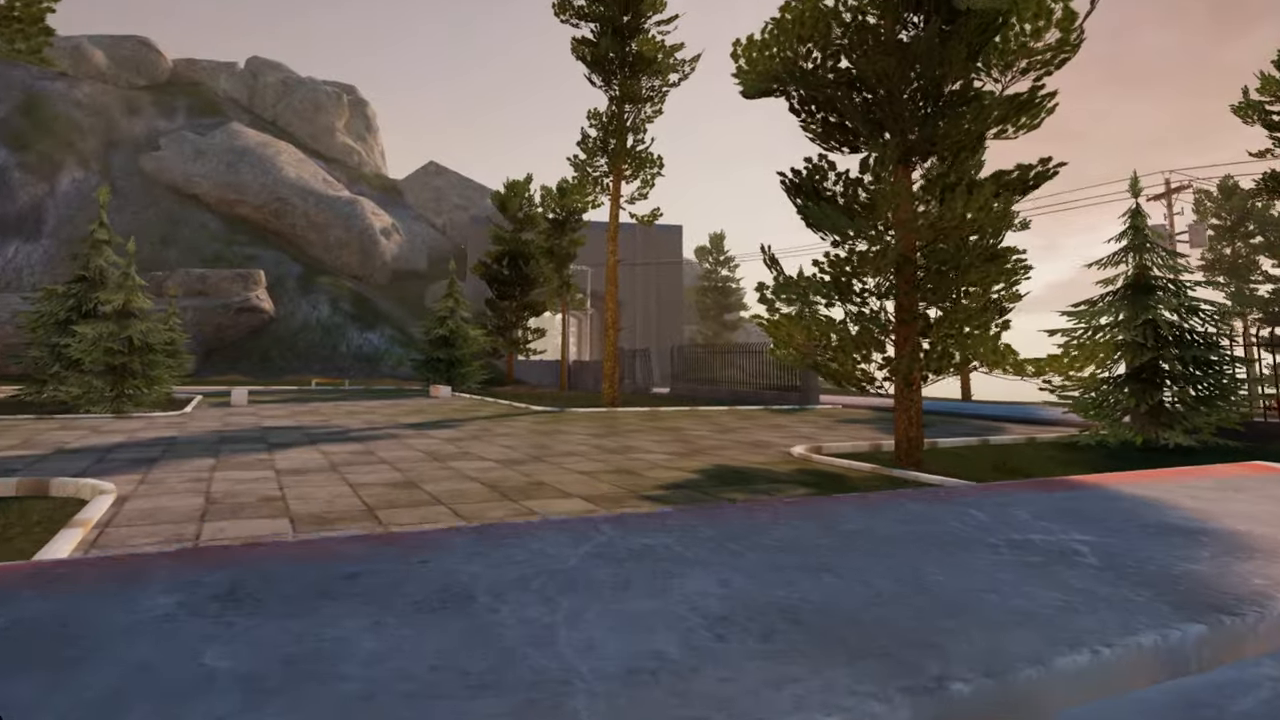
mouse_move(640, 360)
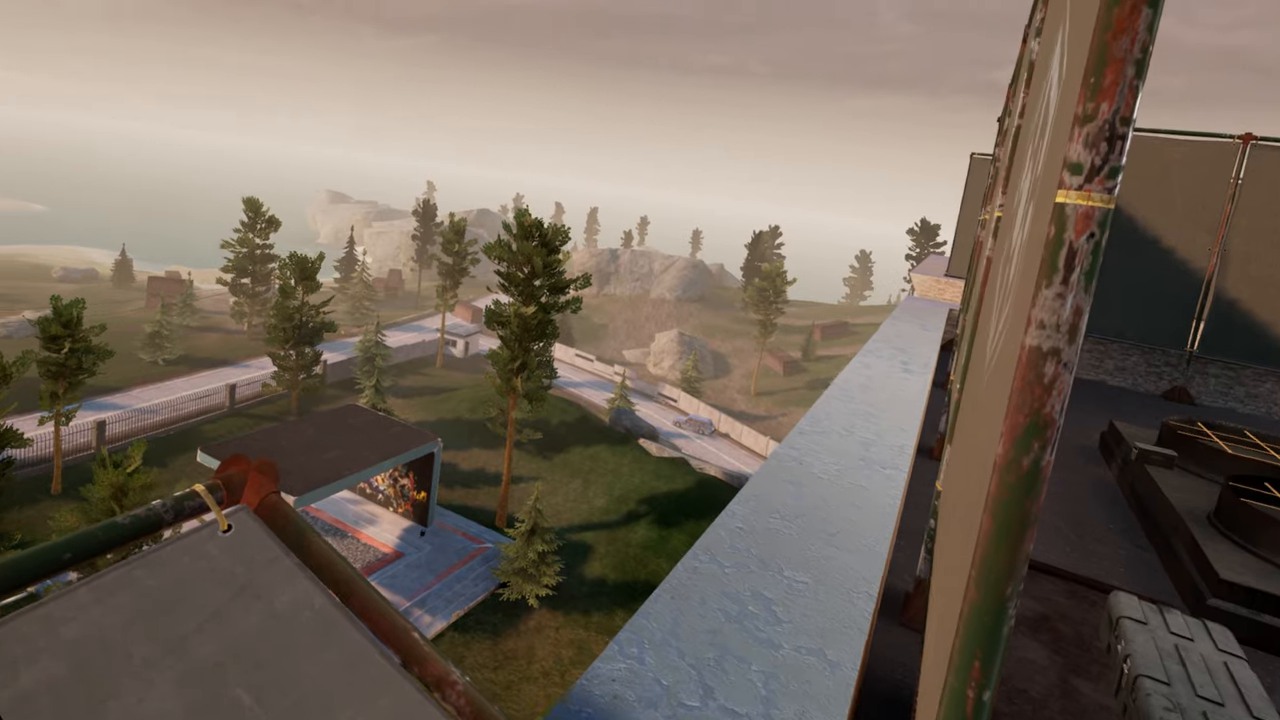
mouse_move(640, 360)
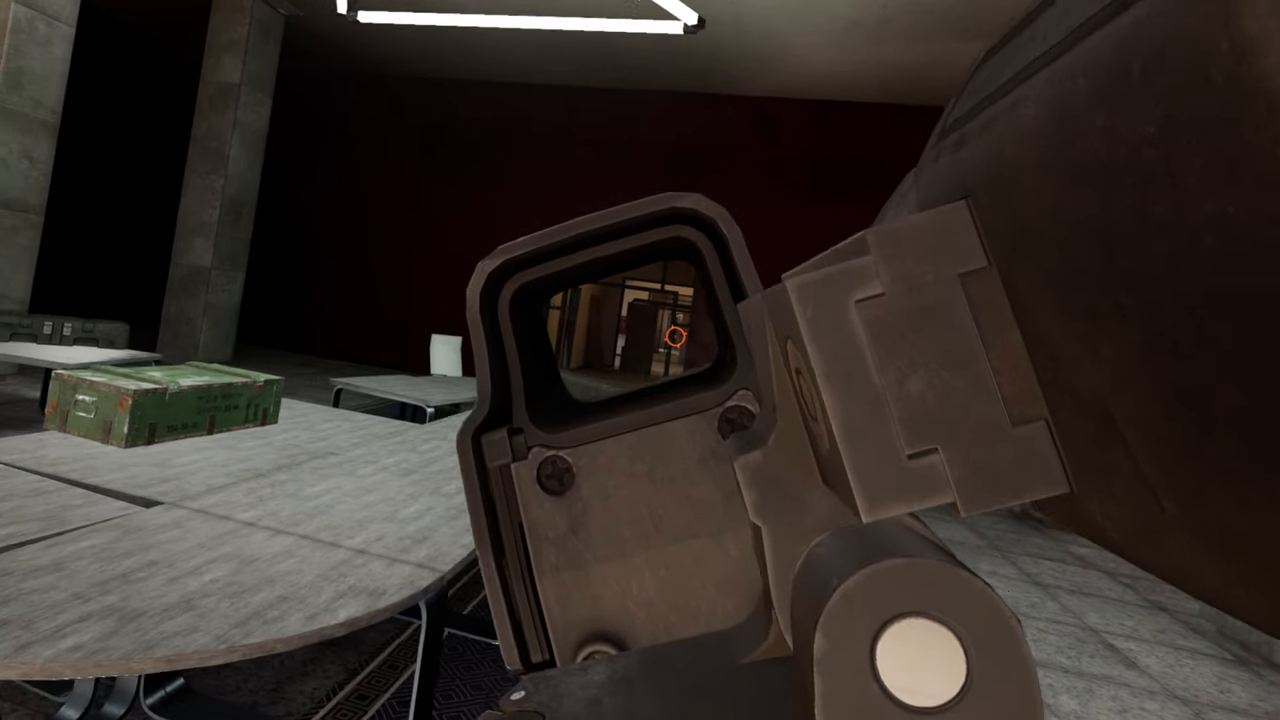
mouse_move(640, 360)
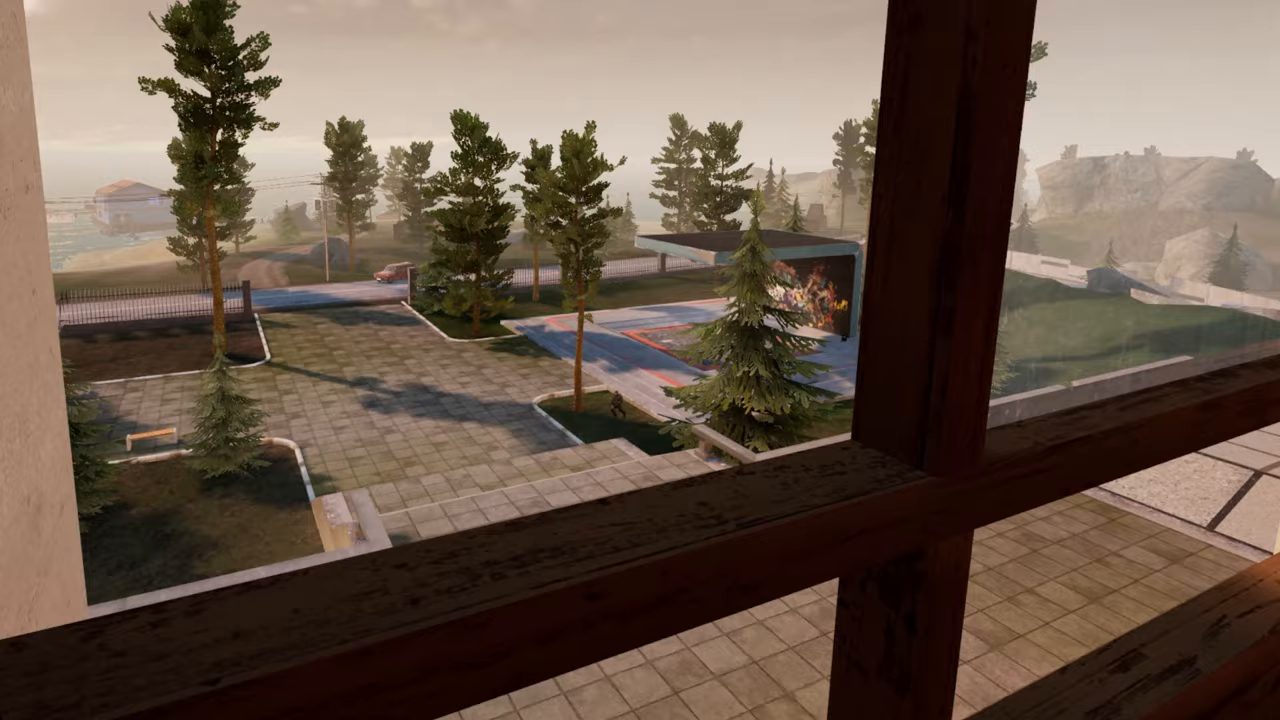
right_click(640, 360)
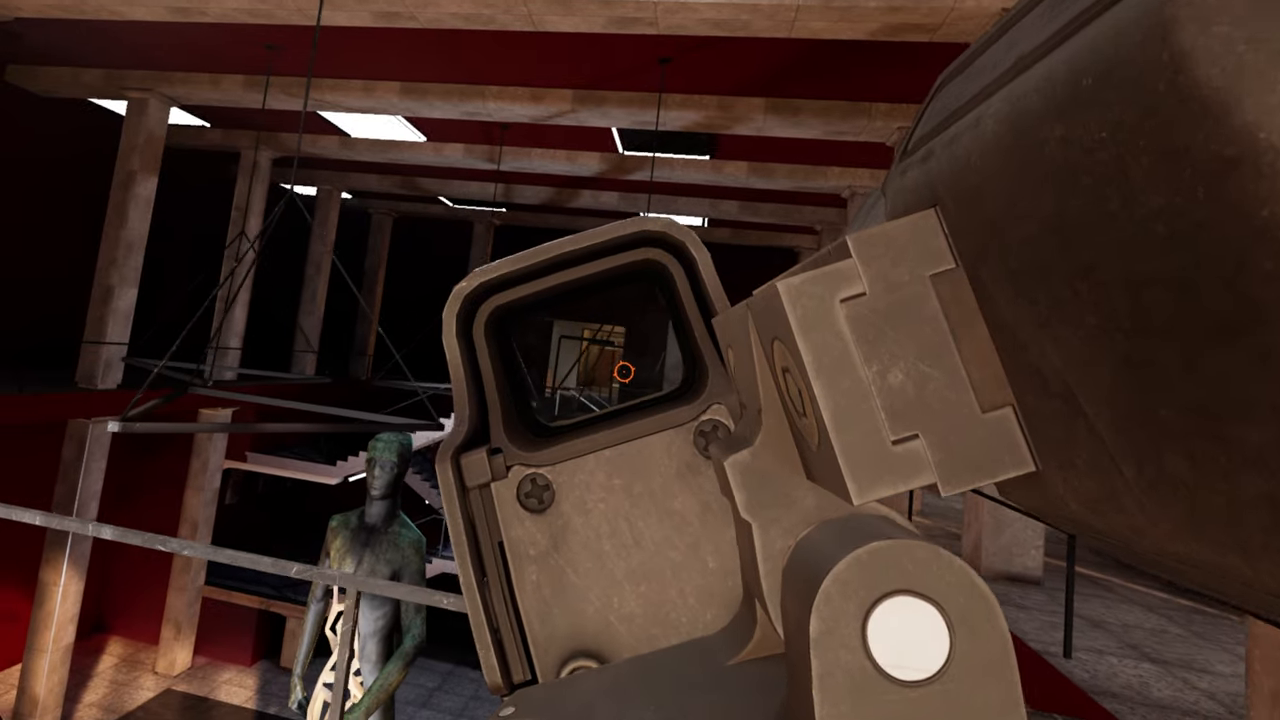
mouse_move(640, 360)
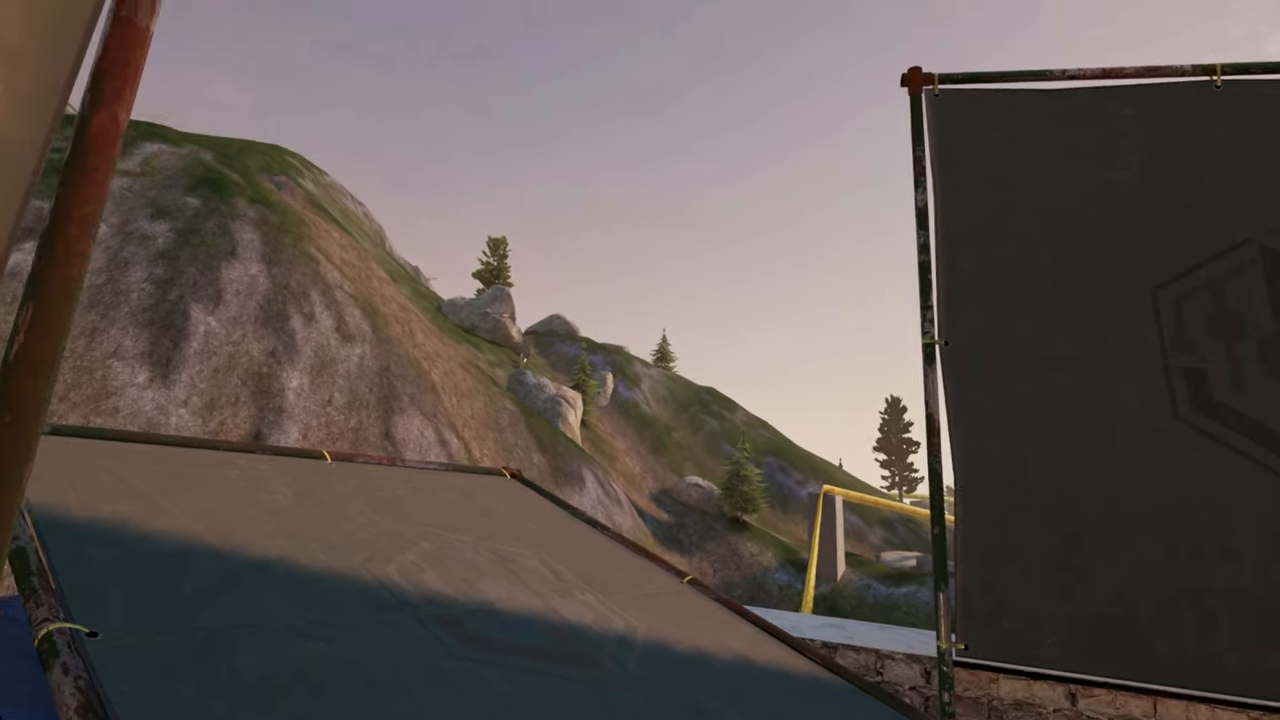
mouse_move(640, 360)
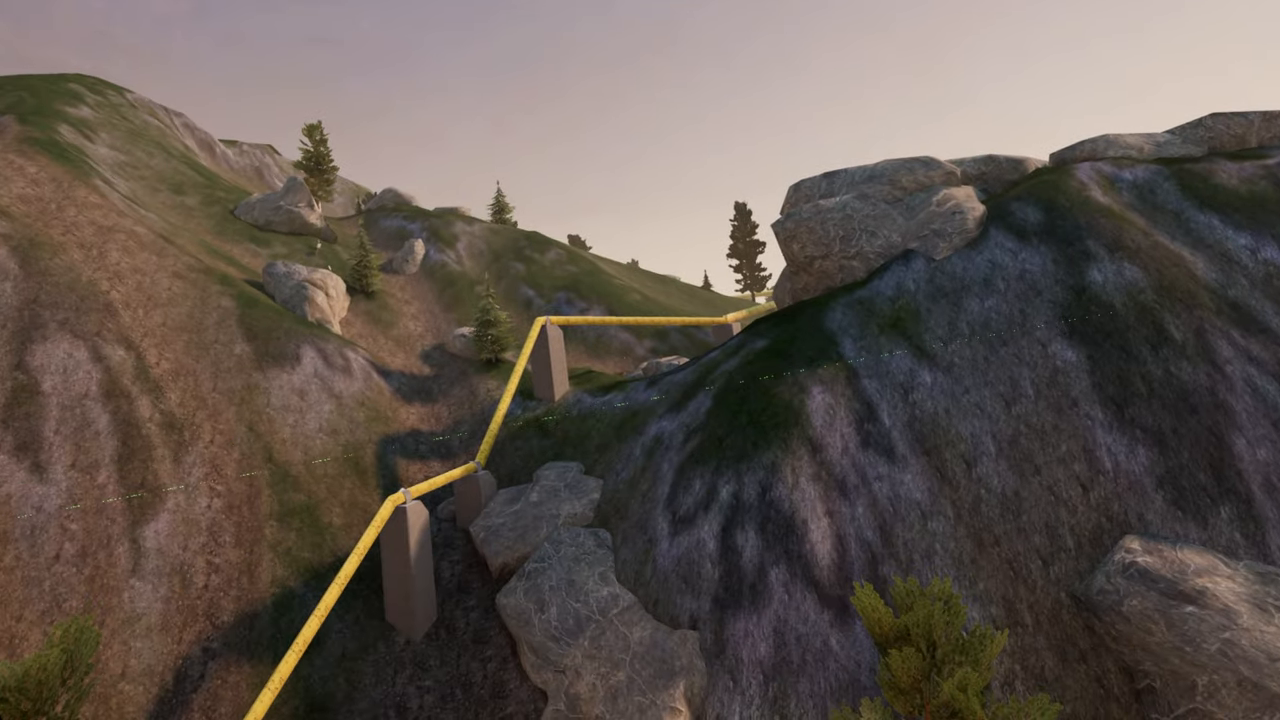
mouse_move(640, 360)
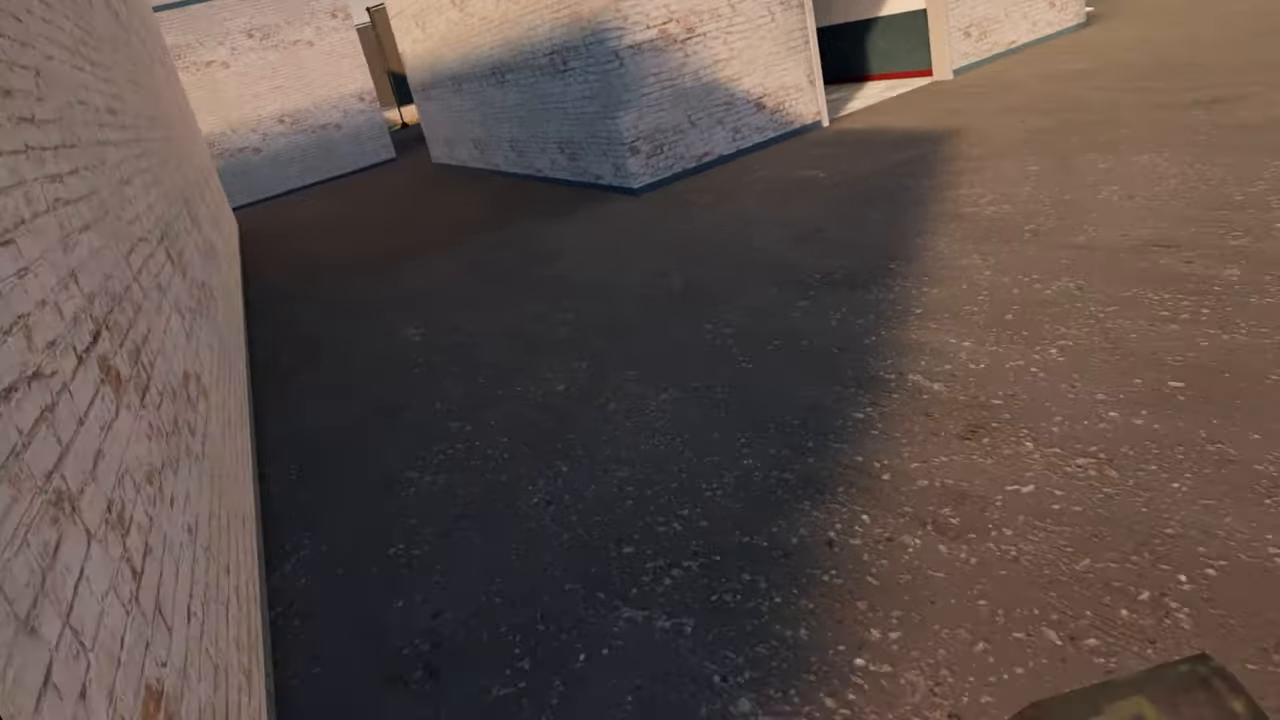
mouse_move(640, 360)
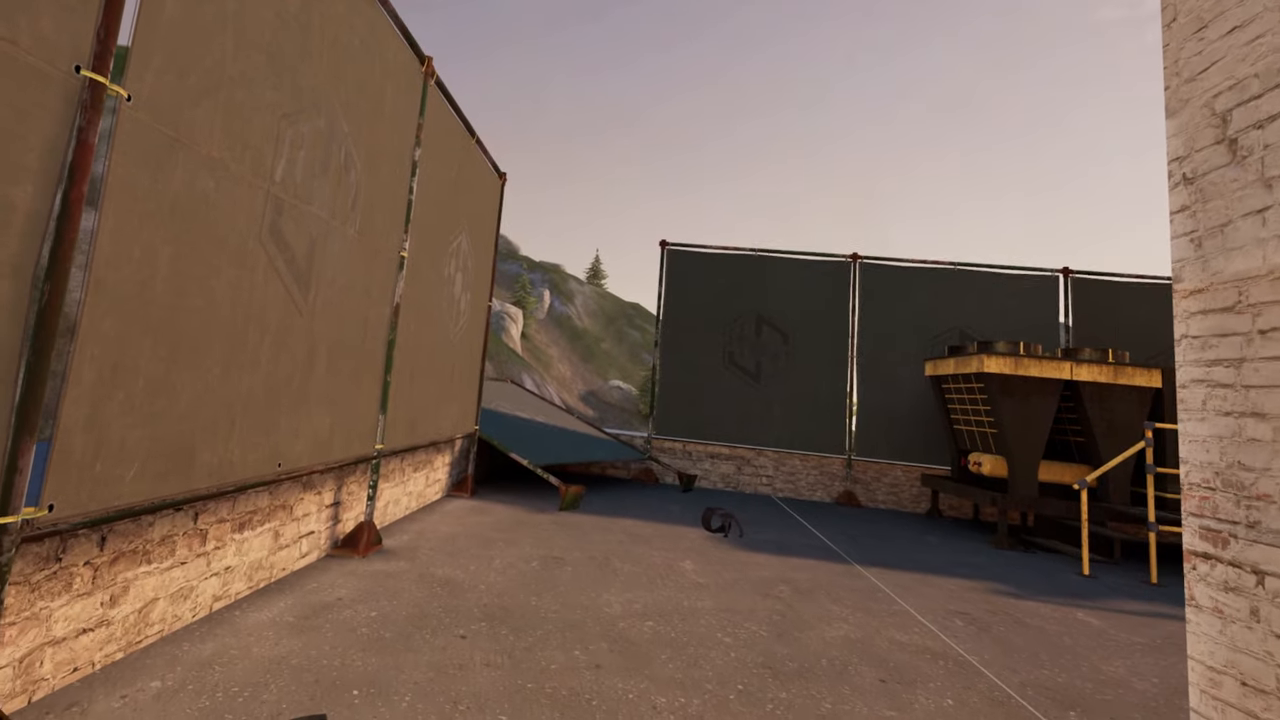
mouse_move(640, 360)
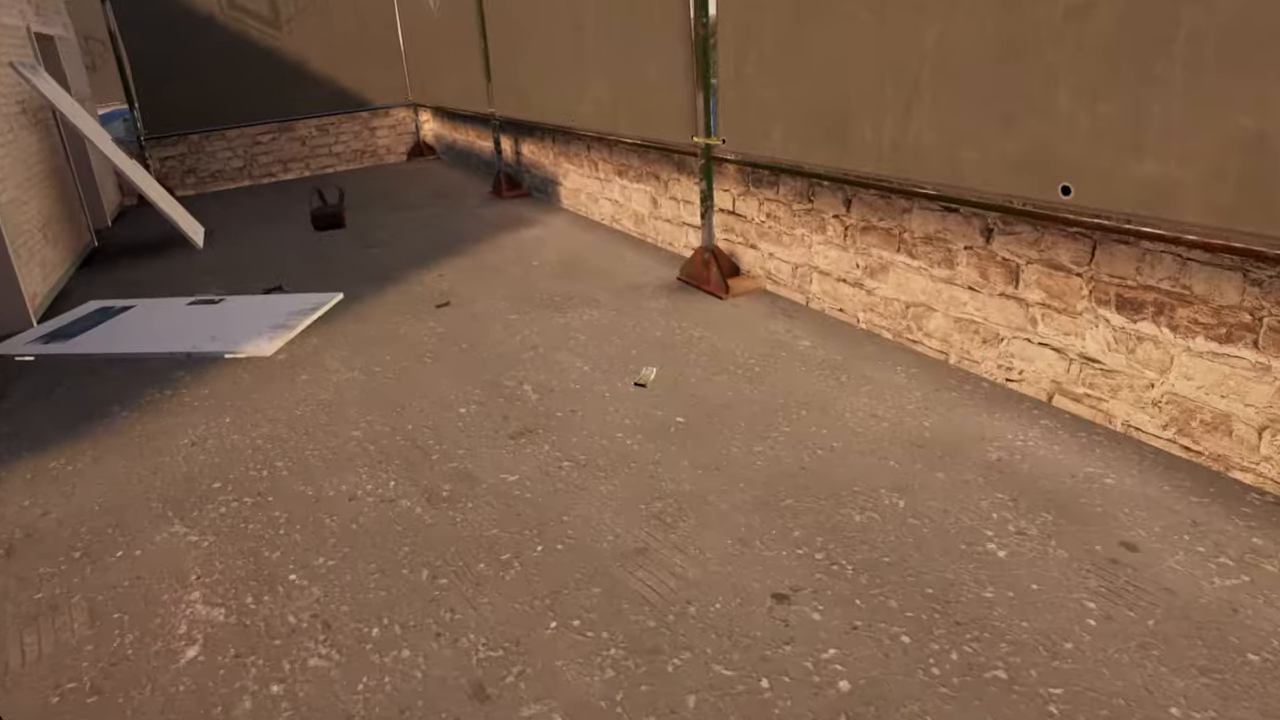
mouse_move(640, 360)
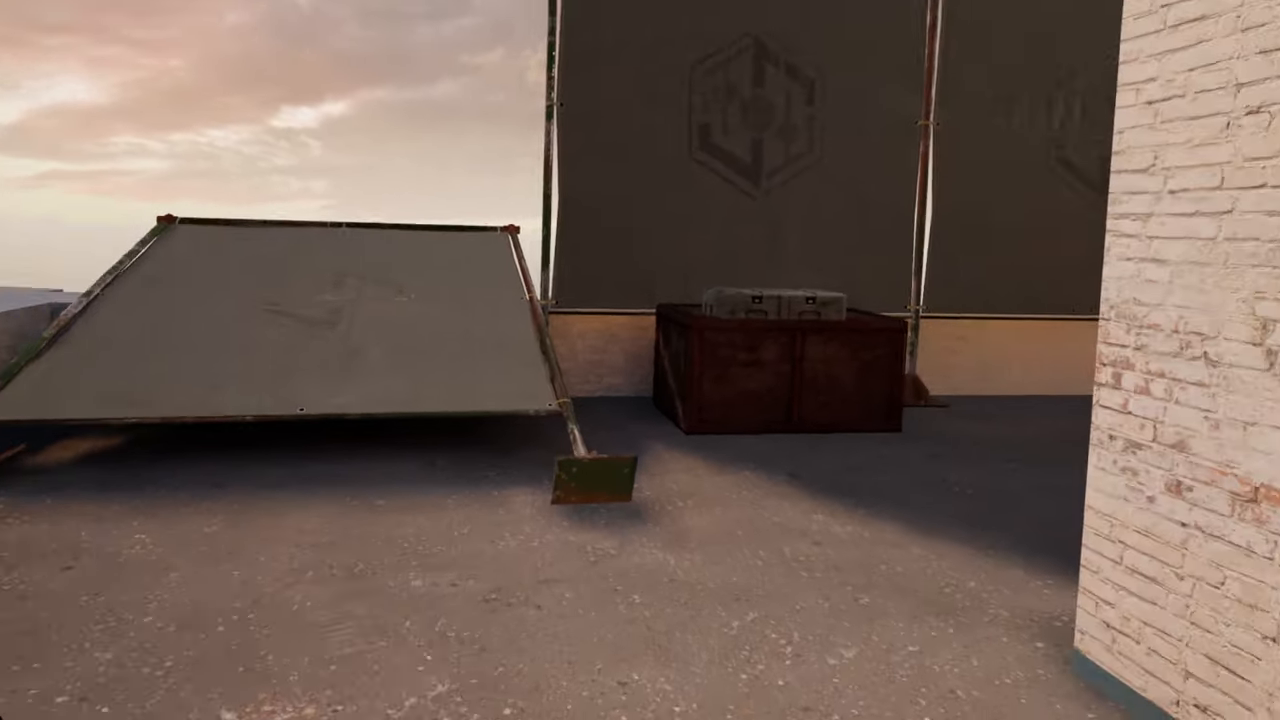
mouse_move(640, 360)
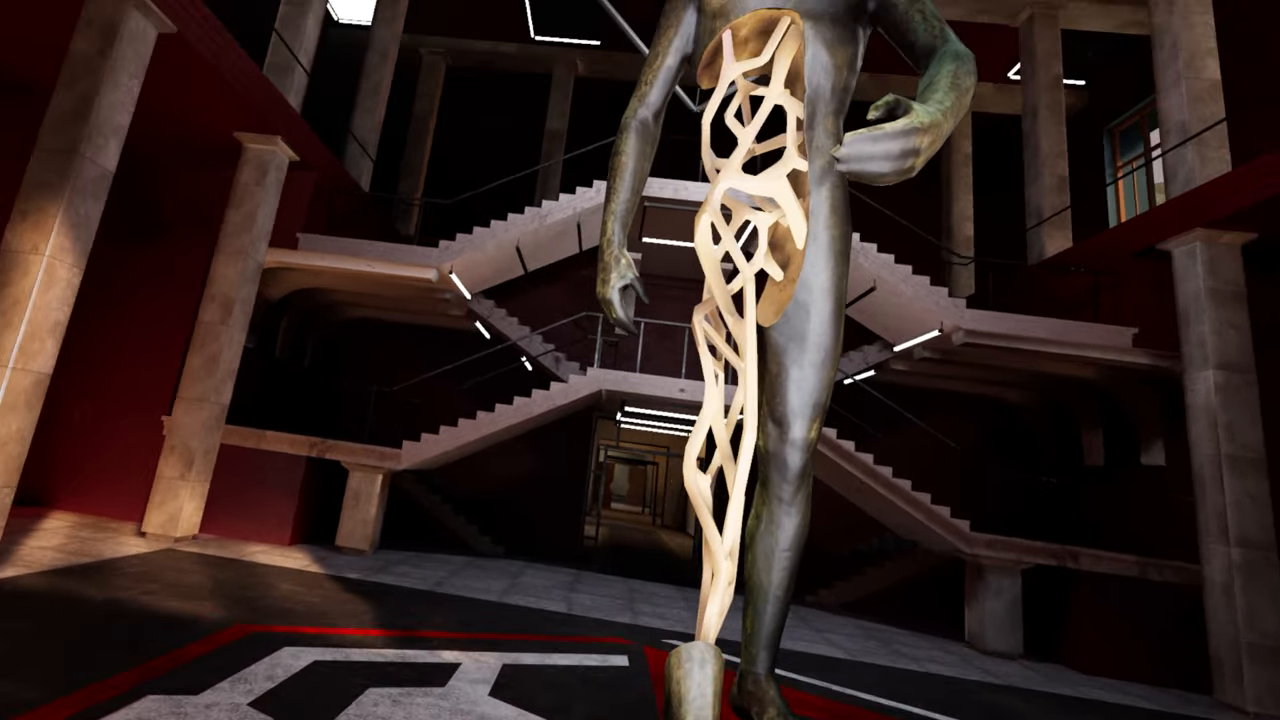
mouse_move(640, 360)
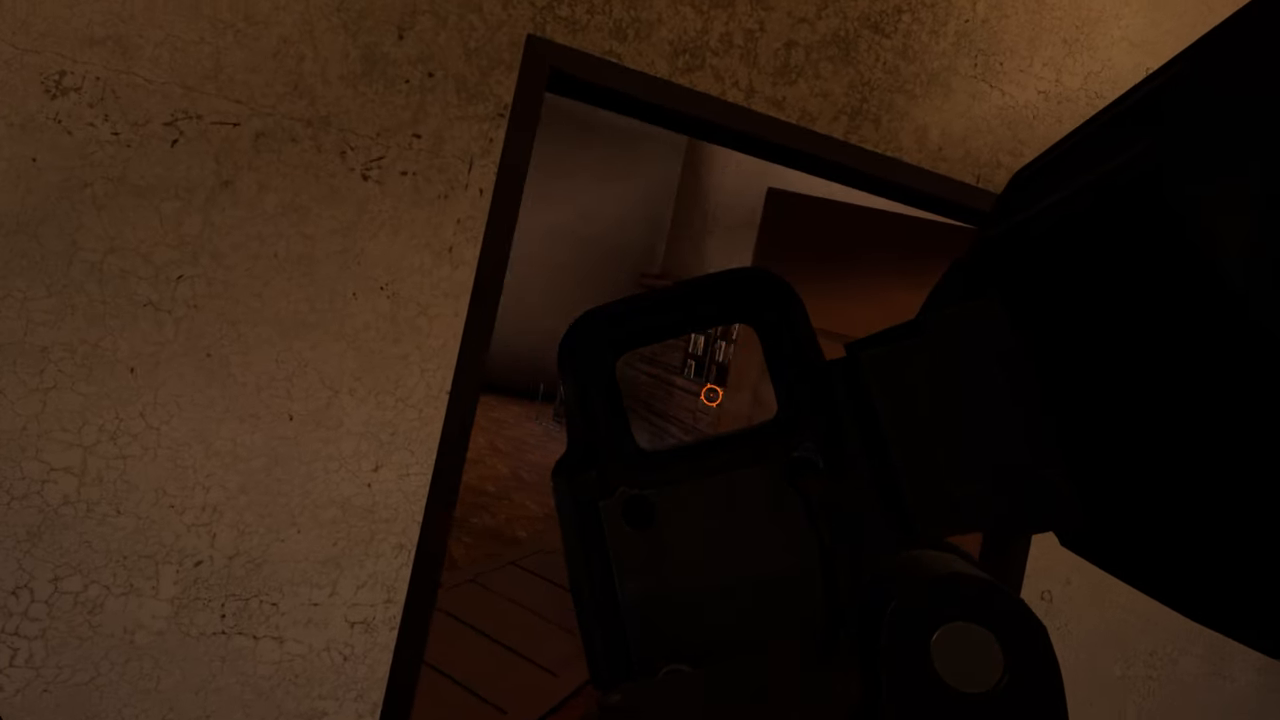
mouse_move(640, 360)
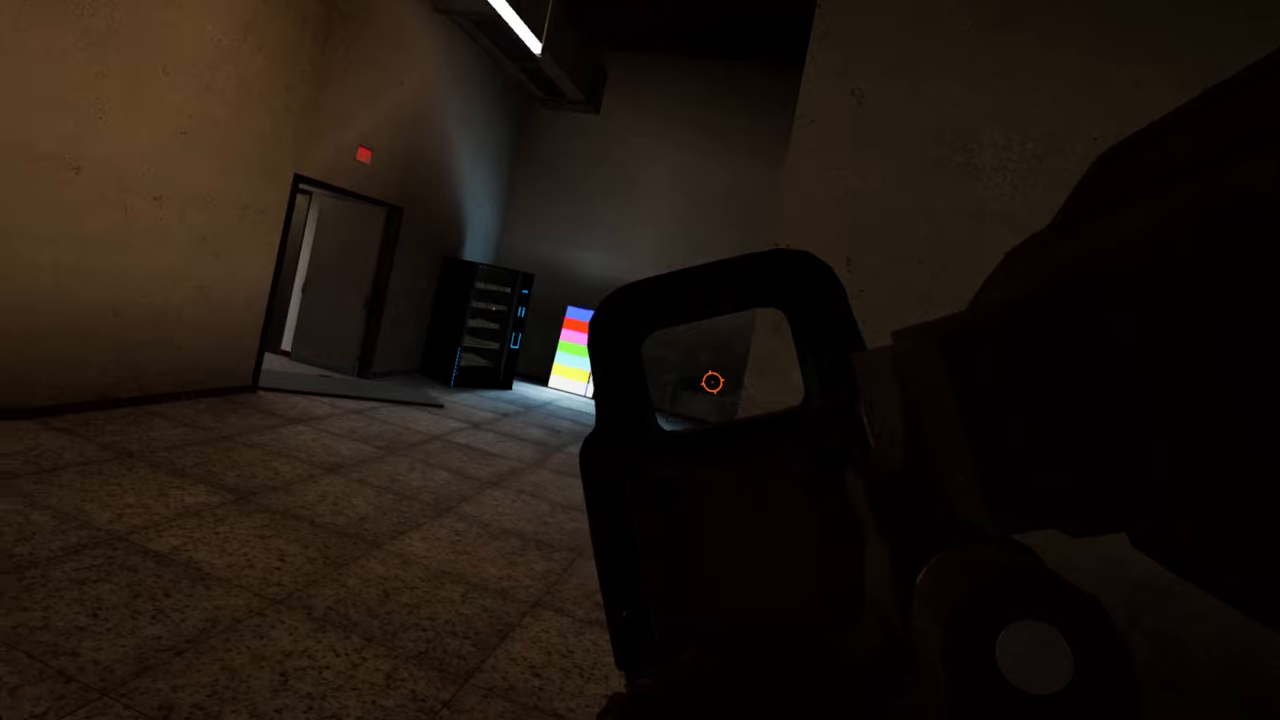
mouse_move(640, 360)
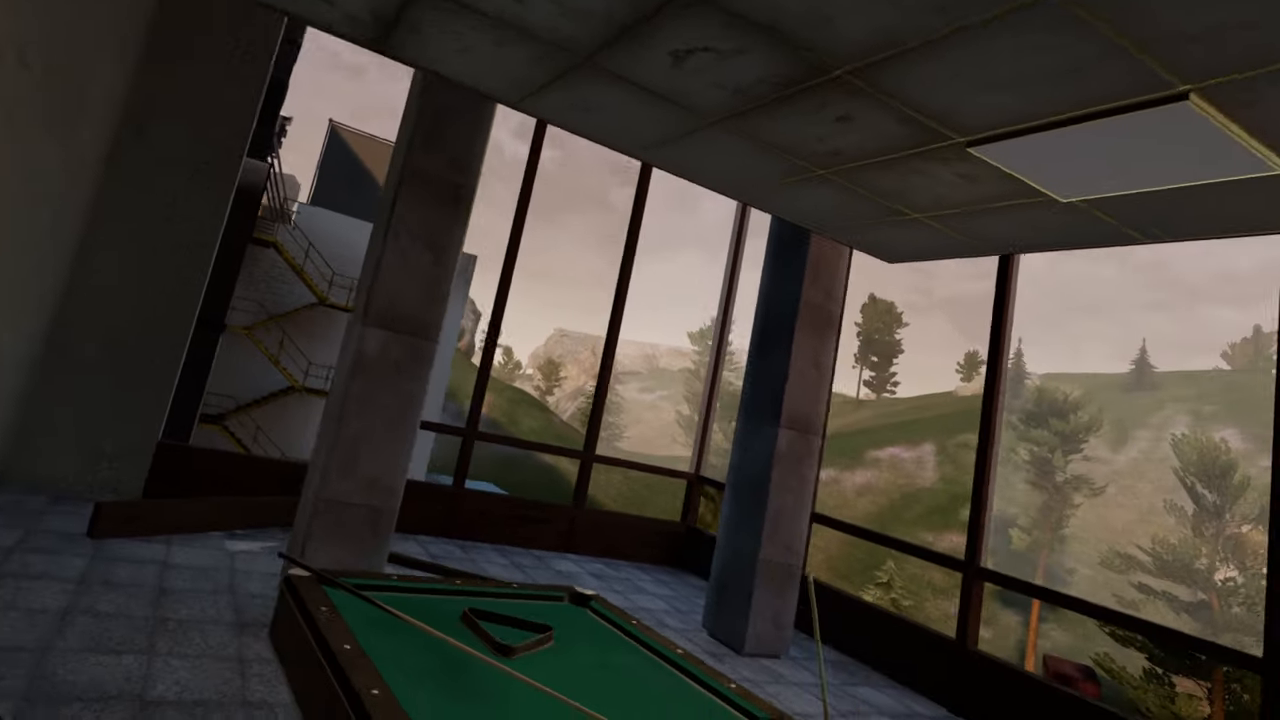
mouse_move(640, 360)
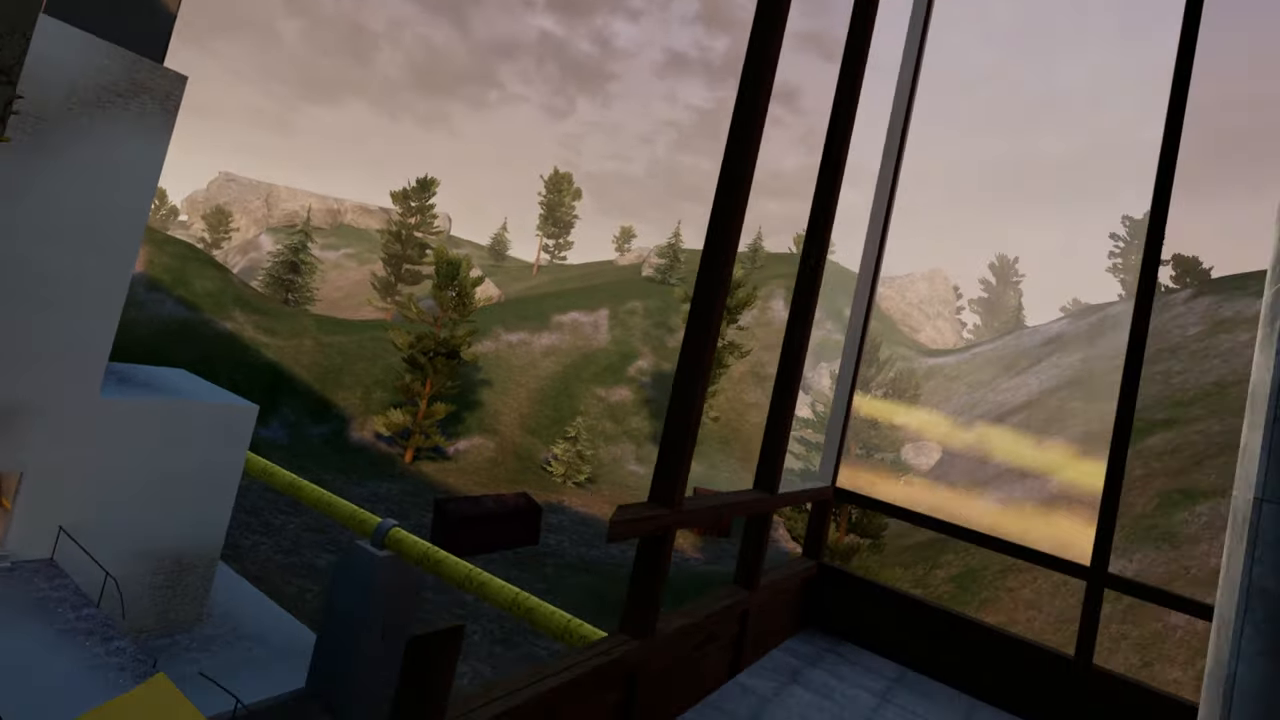
mouse_move(640, 360)
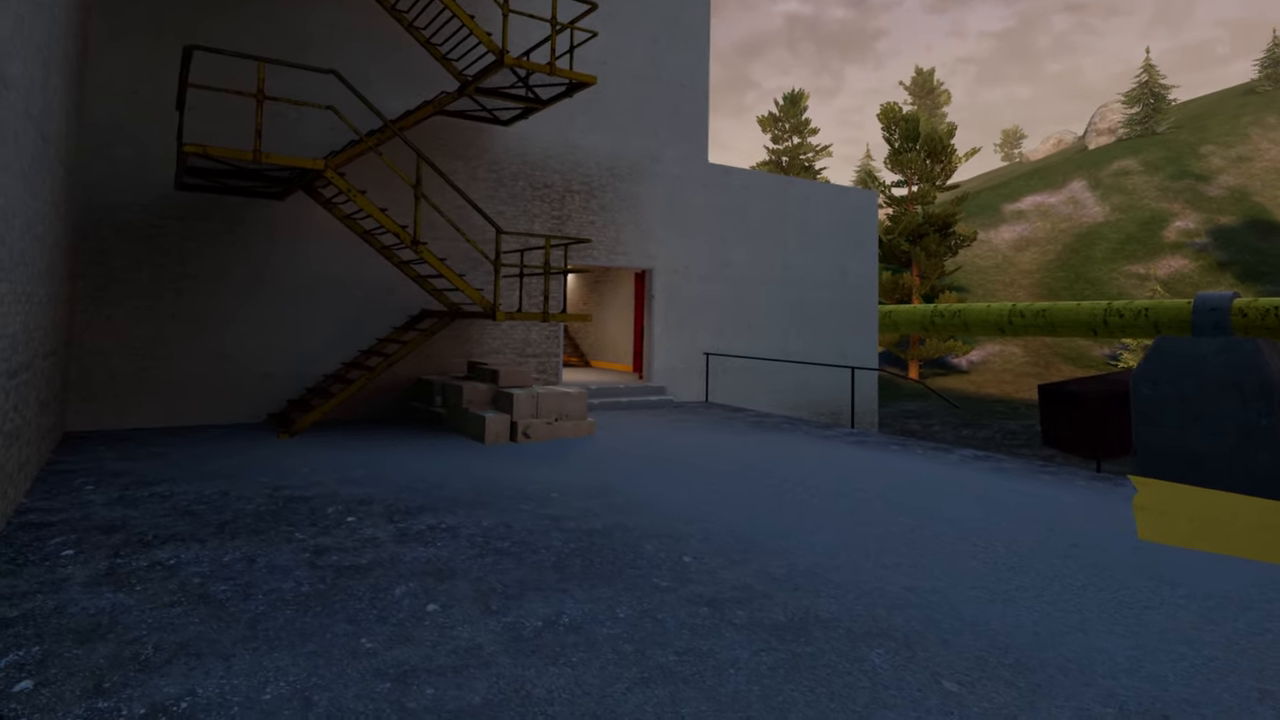
right_click(640, 360)
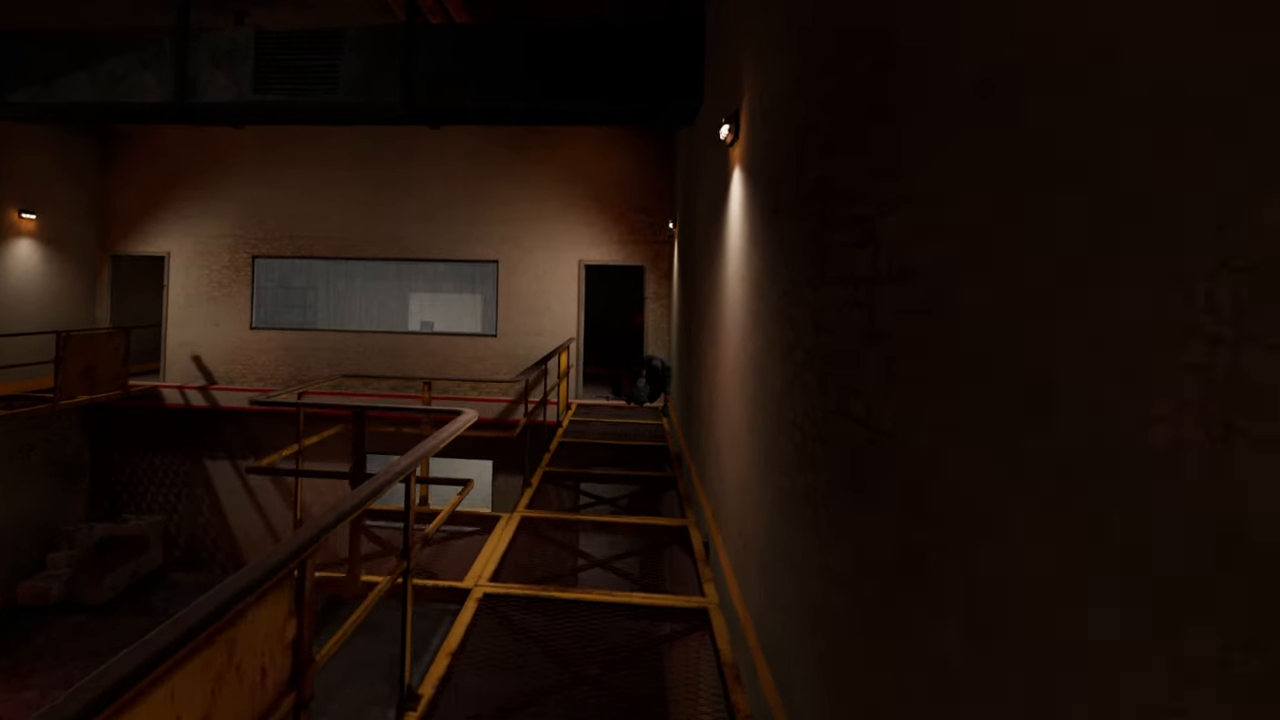
mouse_move(640, 360)
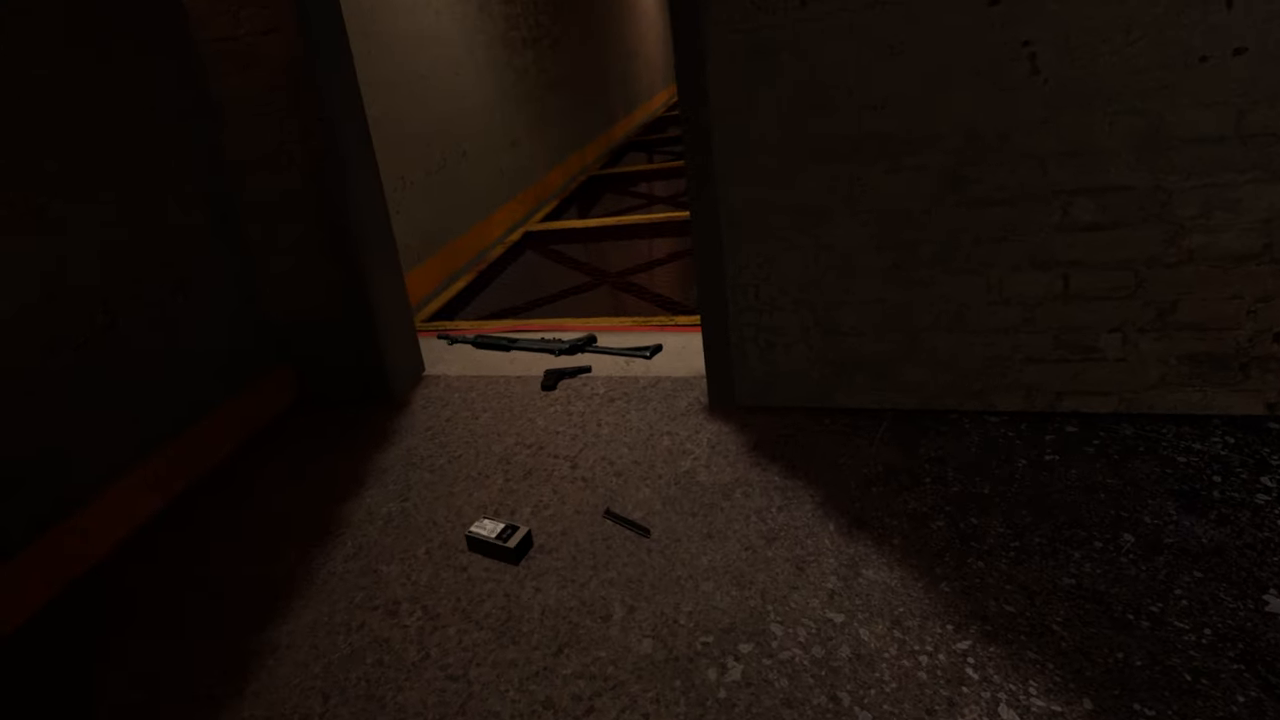
mouse_move(640, 360)
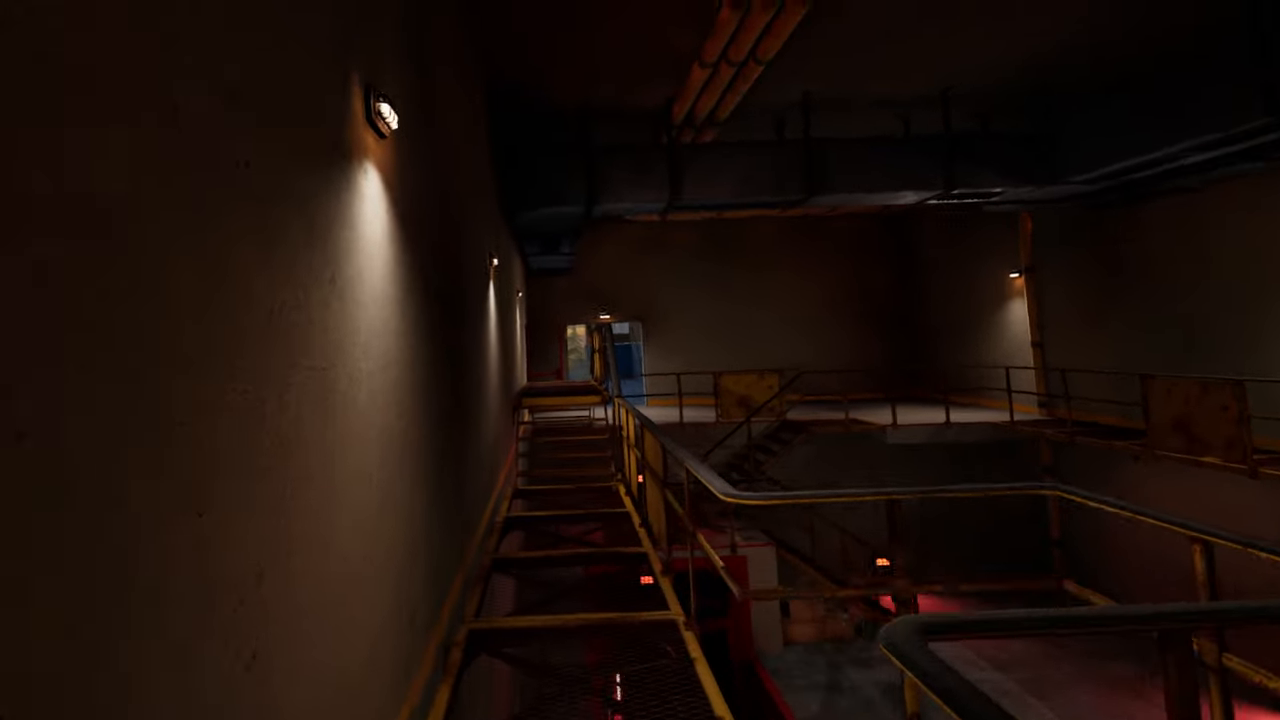
mouse_move(640, 360)
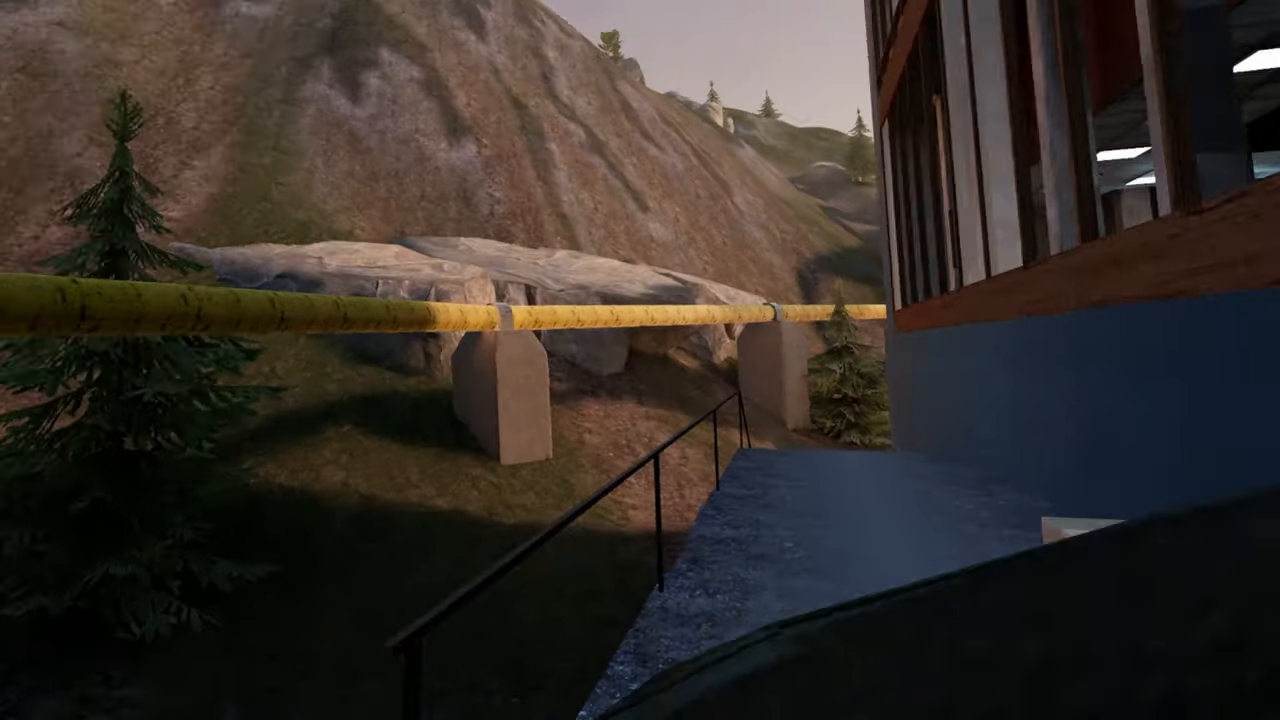
mouse_move(640, 360)
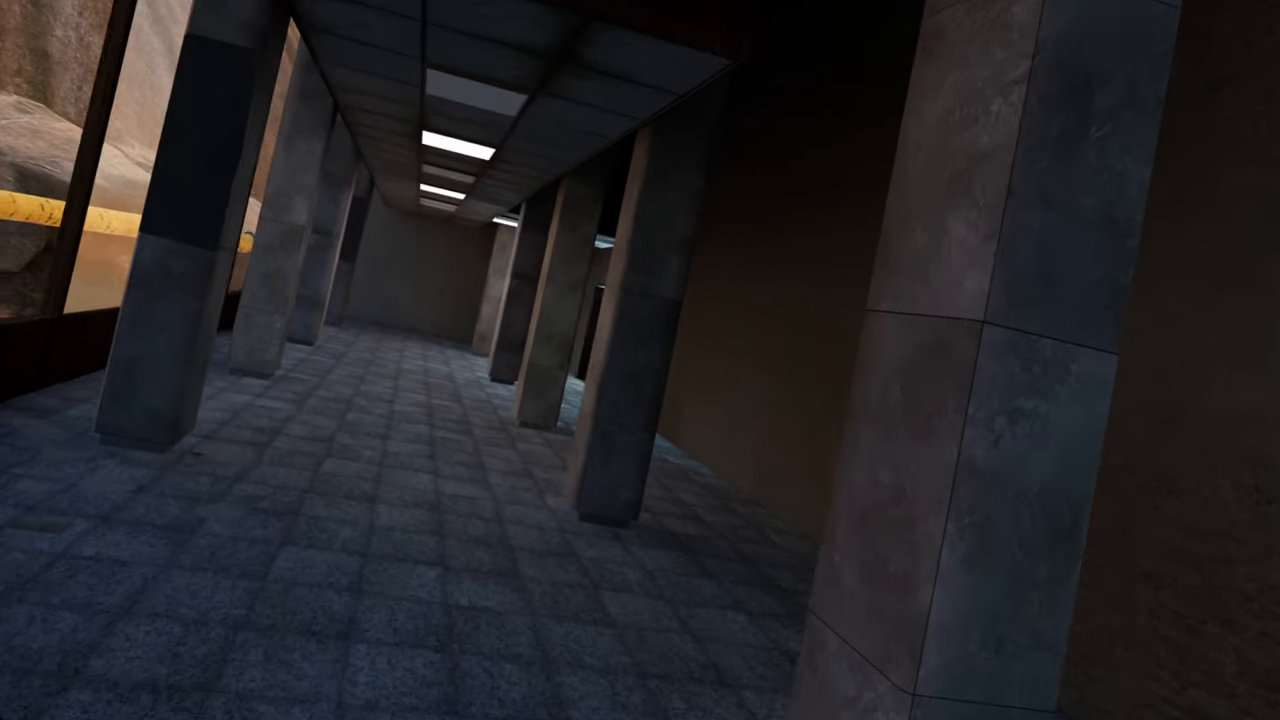
mouse_move(640, 360)
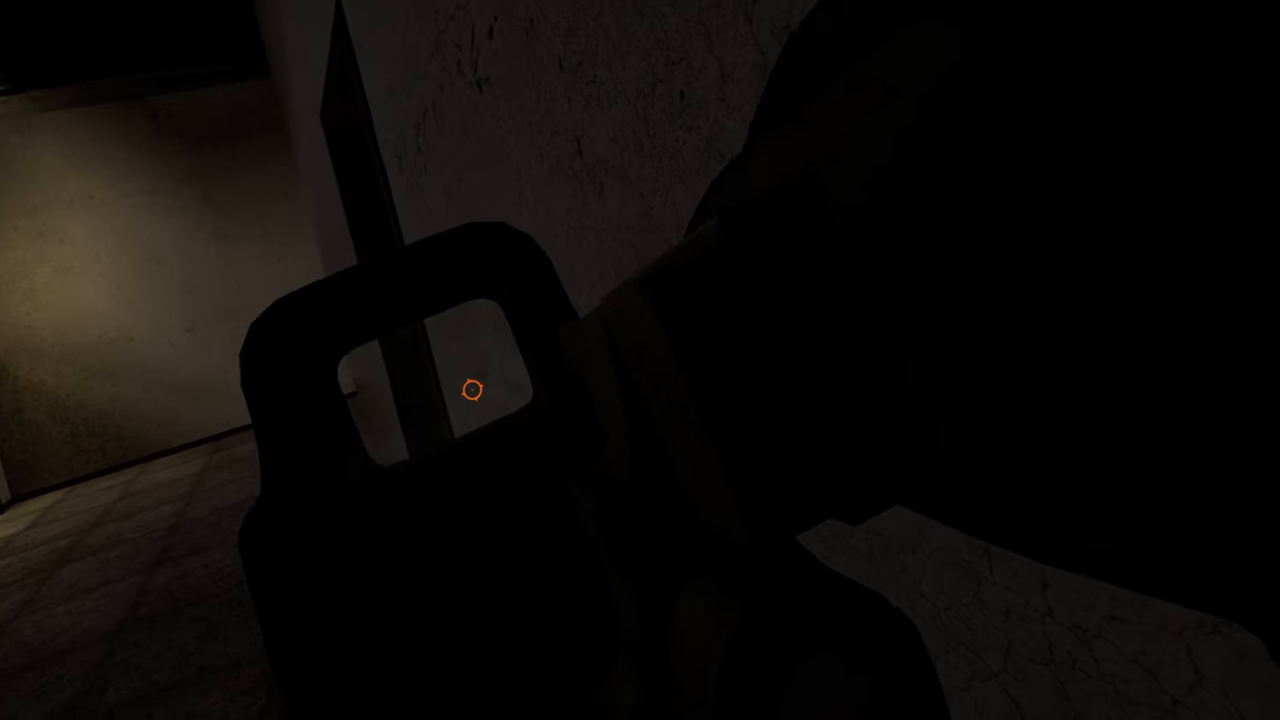
mouse_move(640, 360)
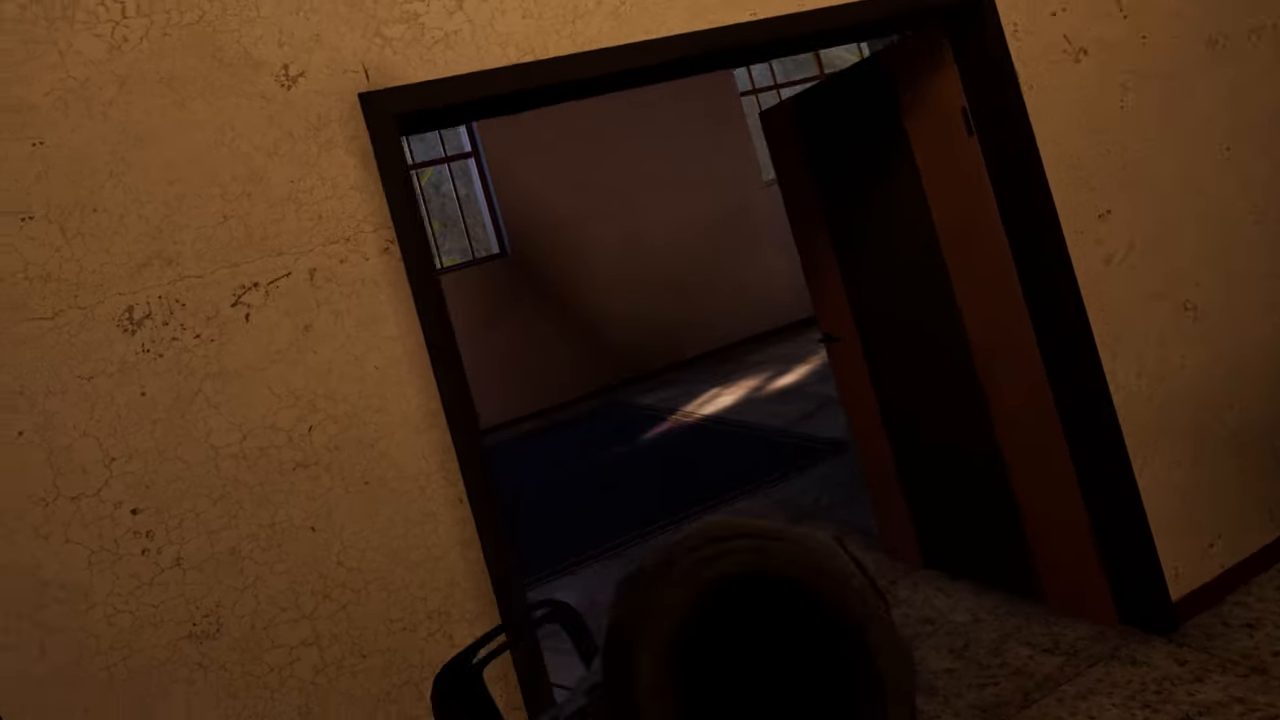
mouse_move(640, 360)
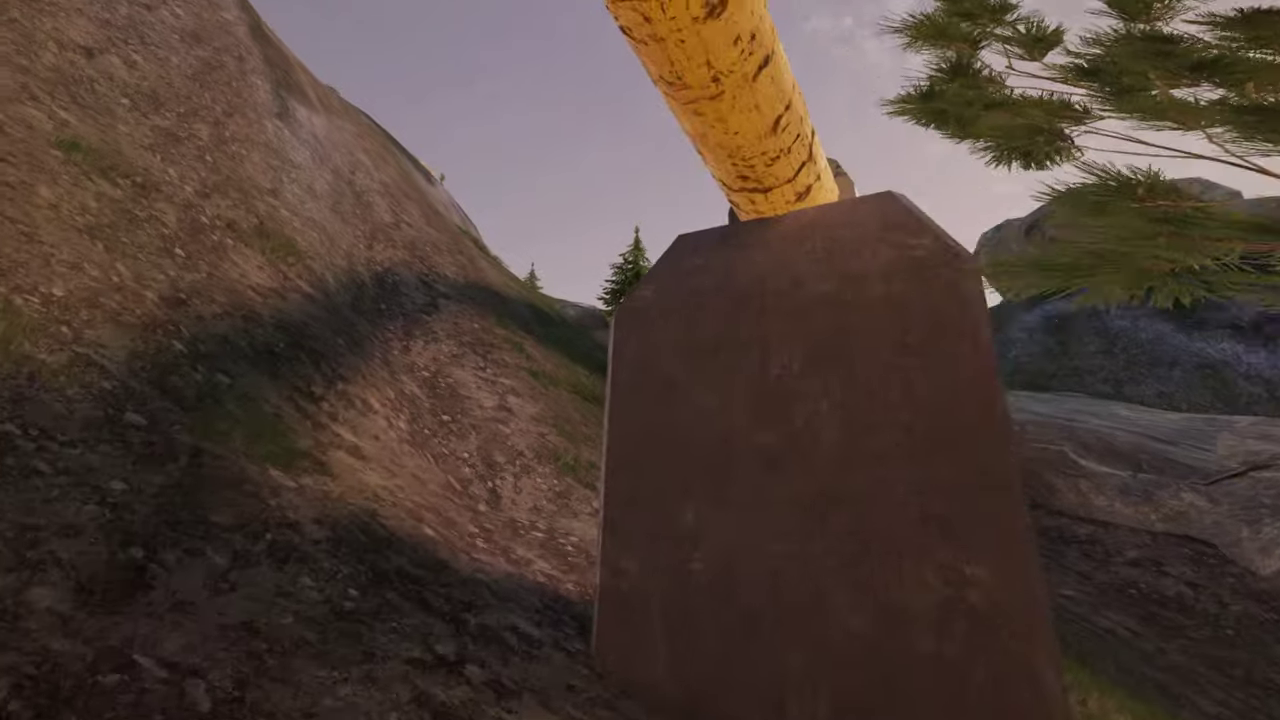
mouse_move(640, 360)
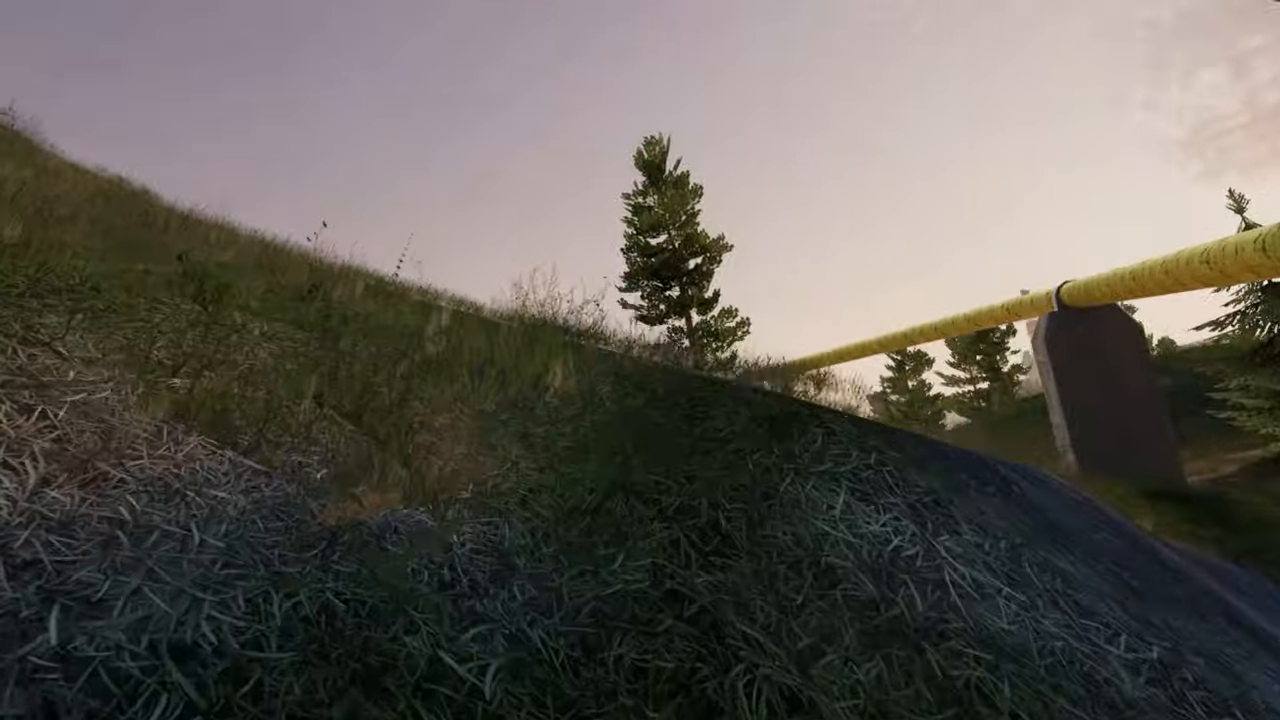
mouse_move(640, 360)
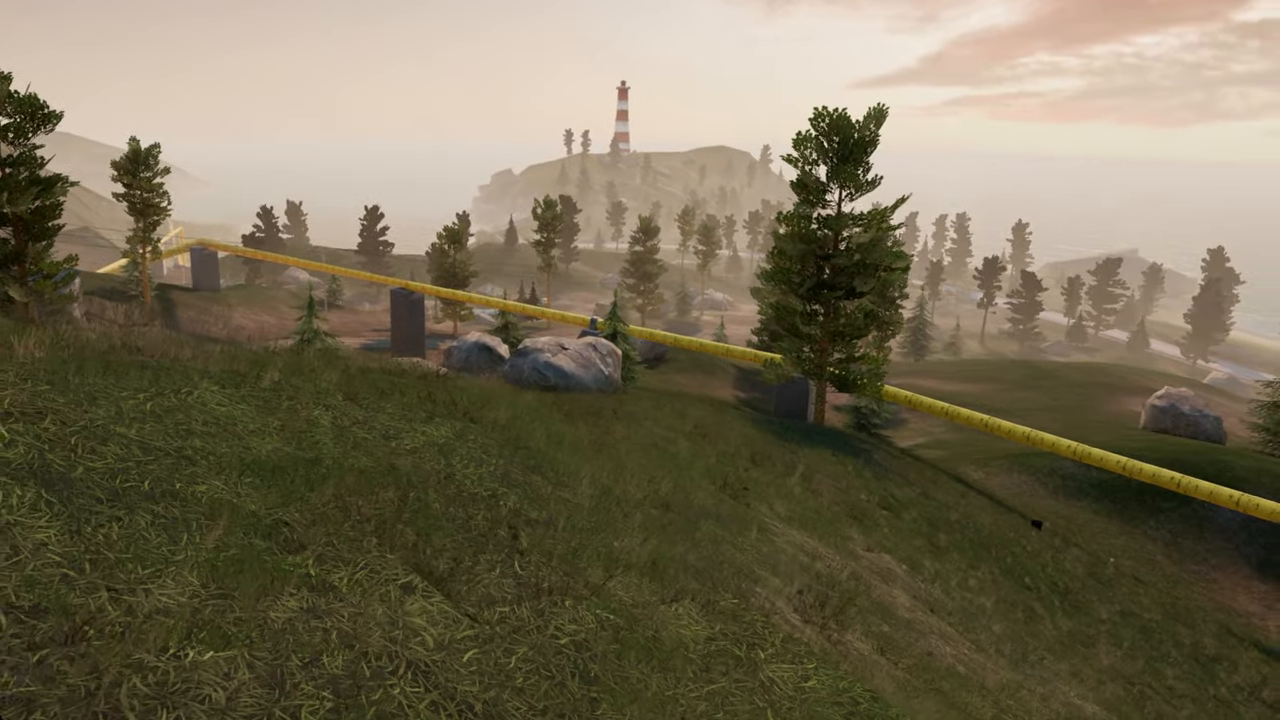
mouse_move(640, 360)
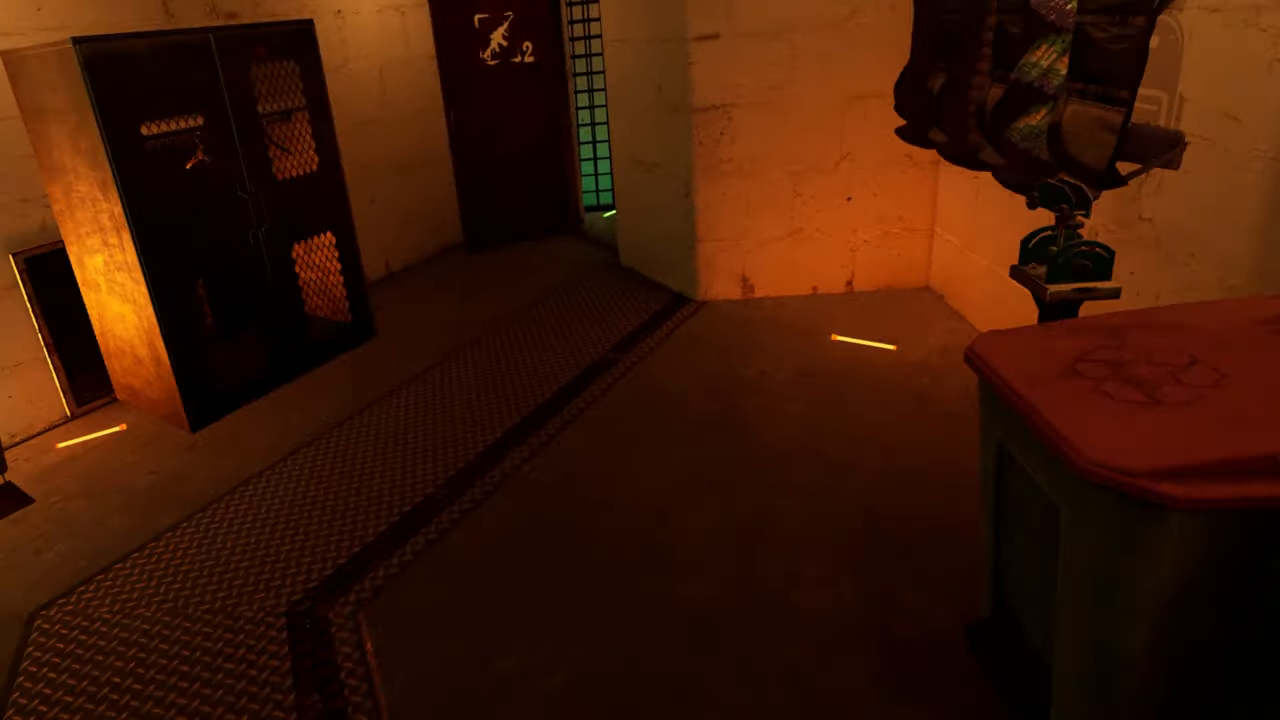
mouse_move(640, 360)
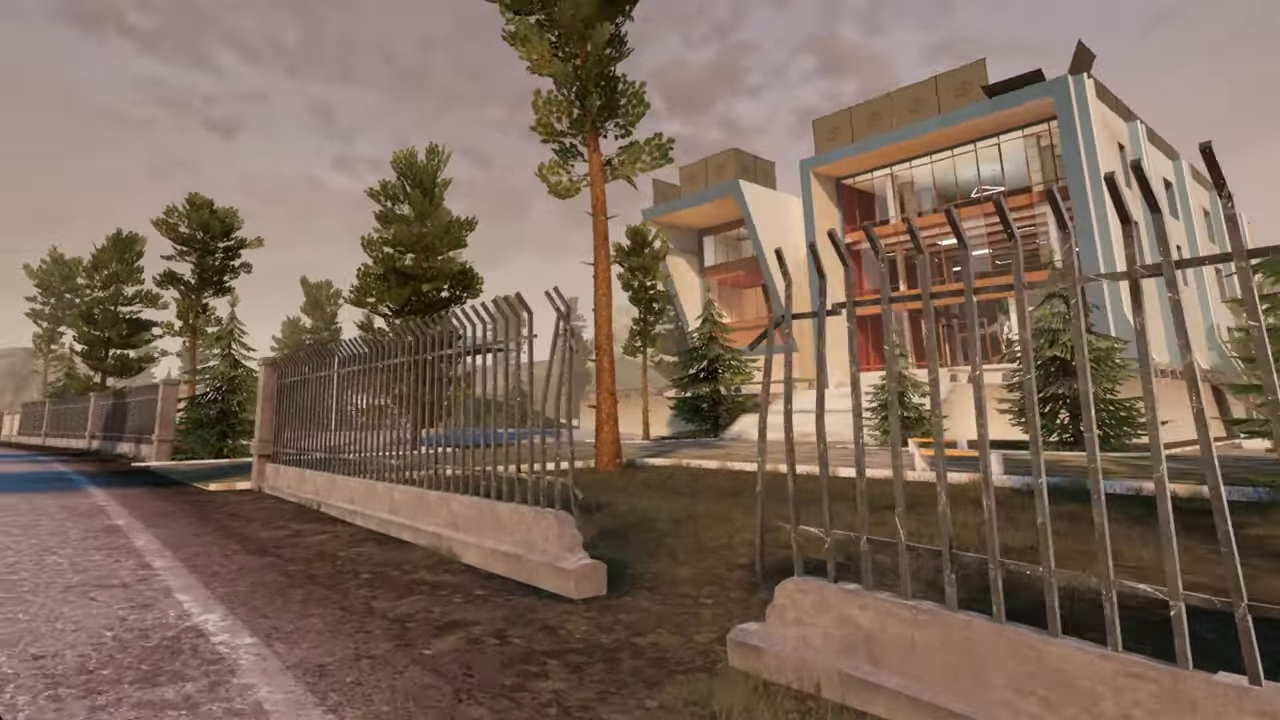
mouse_move(640, 360)
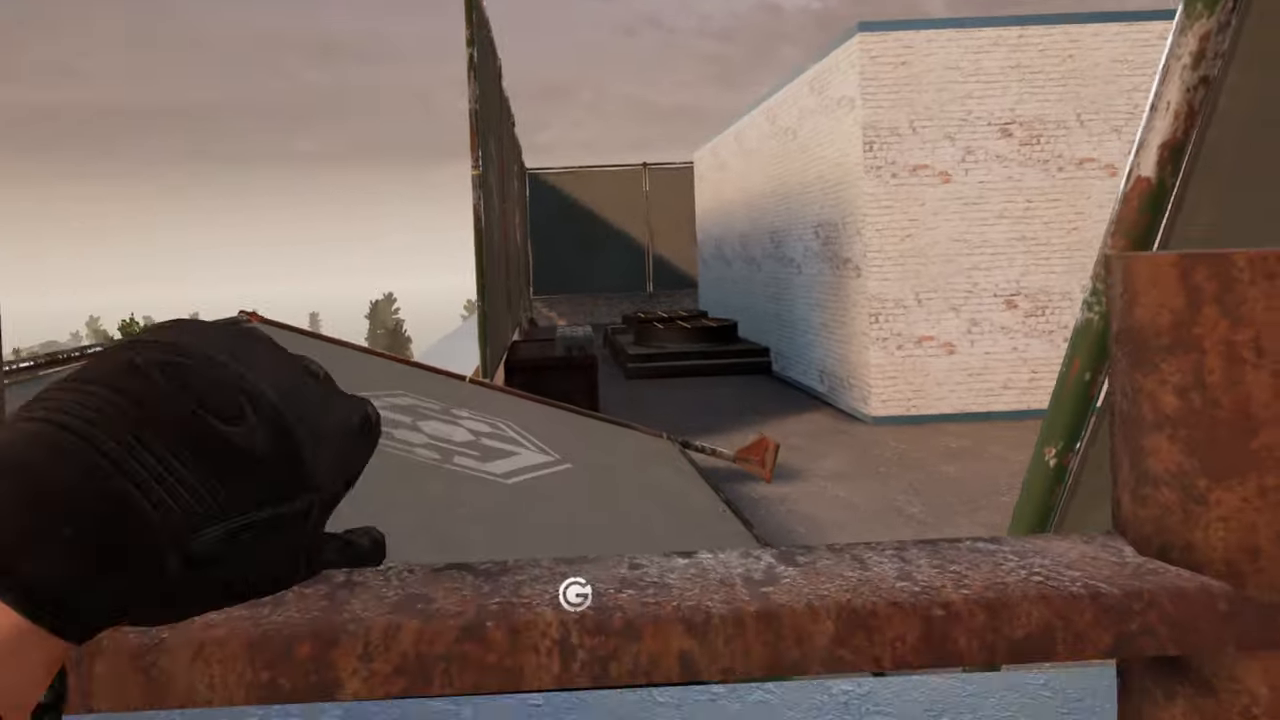
mouse_move(640, 360)
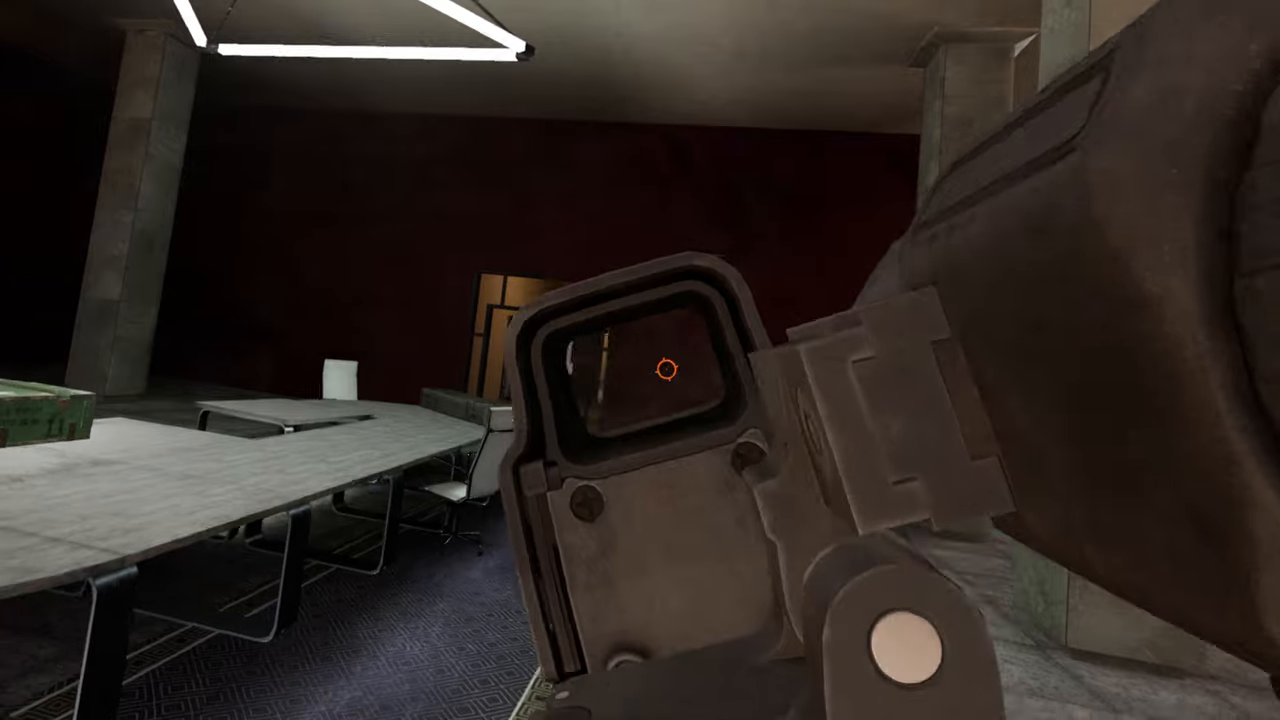
mouse_move(640, 360)
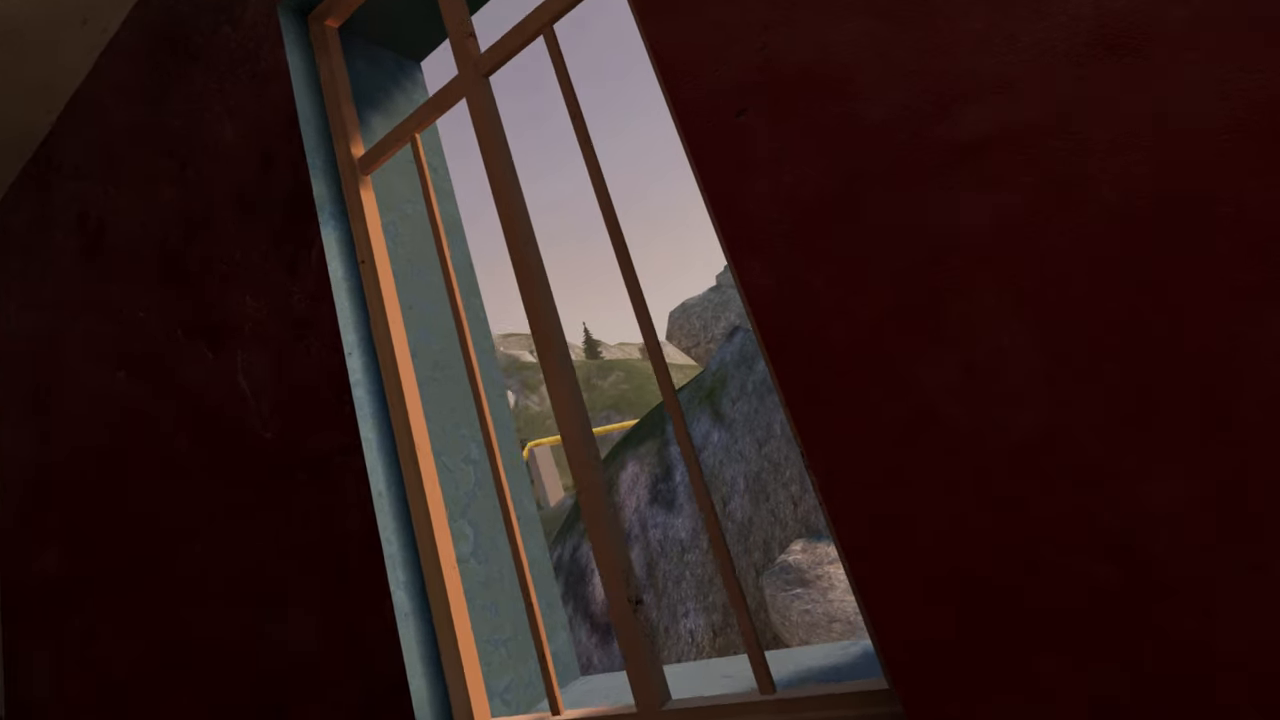
mouse_move(640, 360)
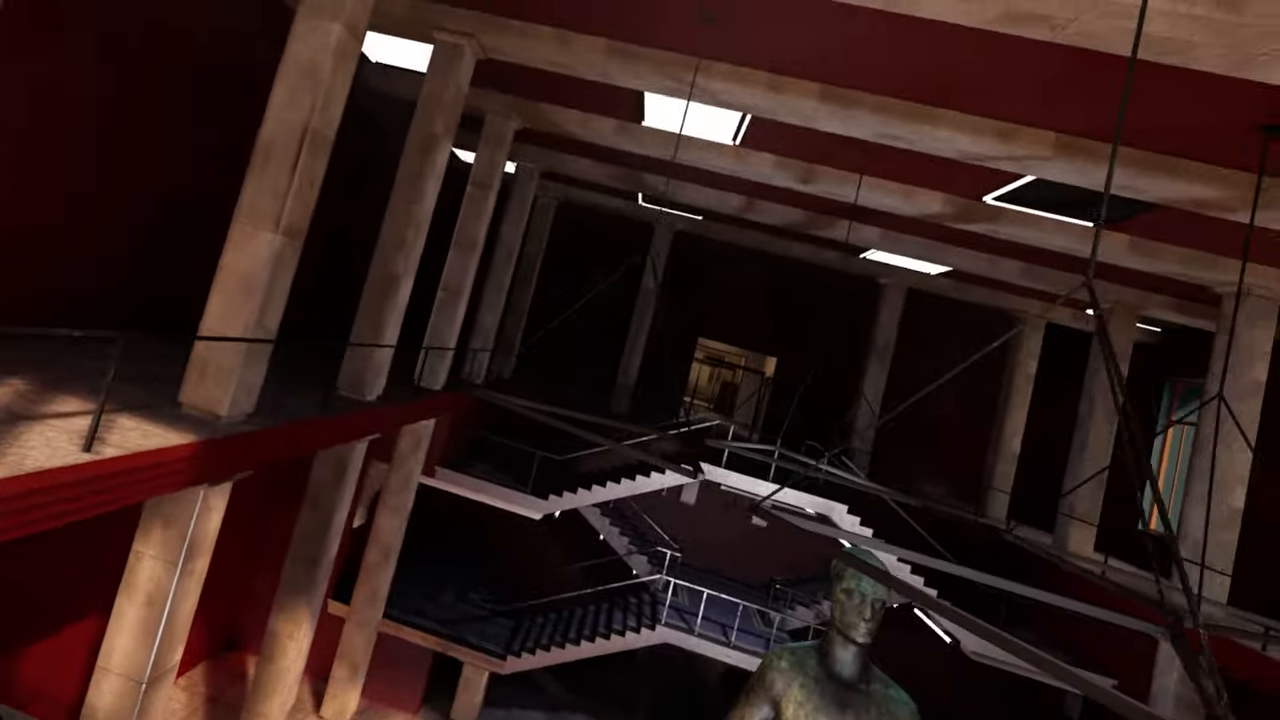
mouse_move(640, 360)
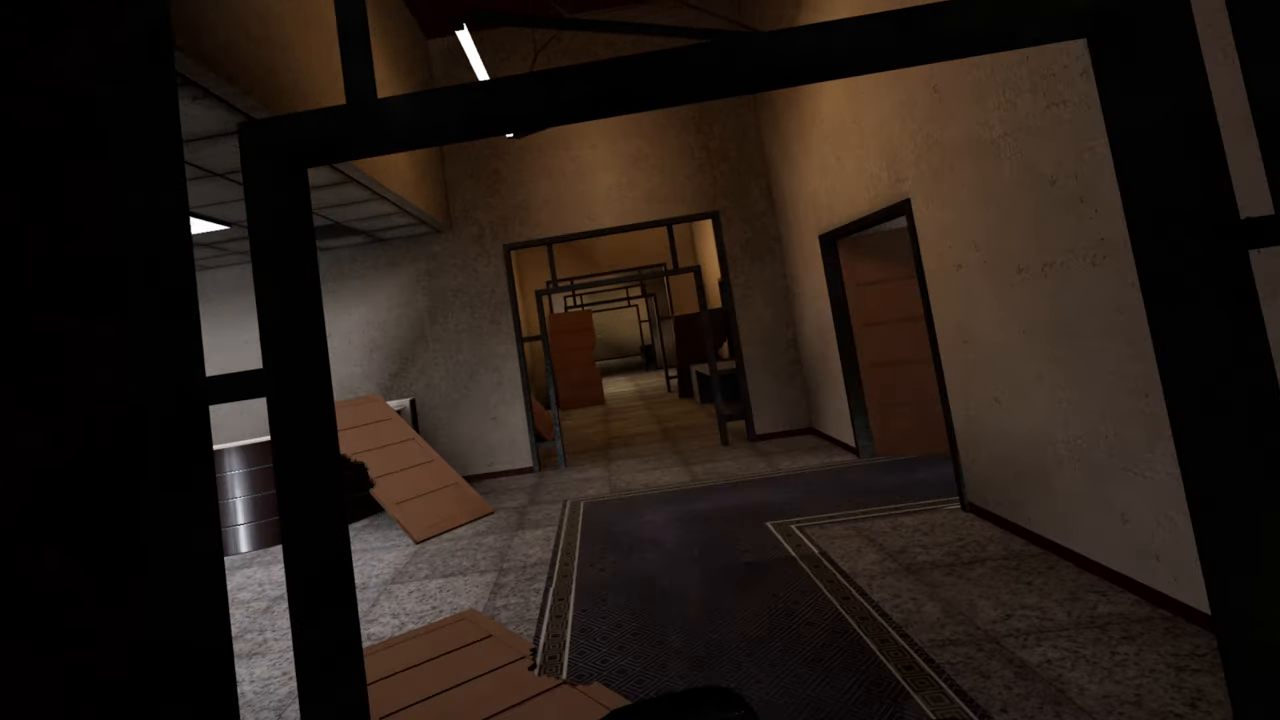
mouse_move(640, 360)
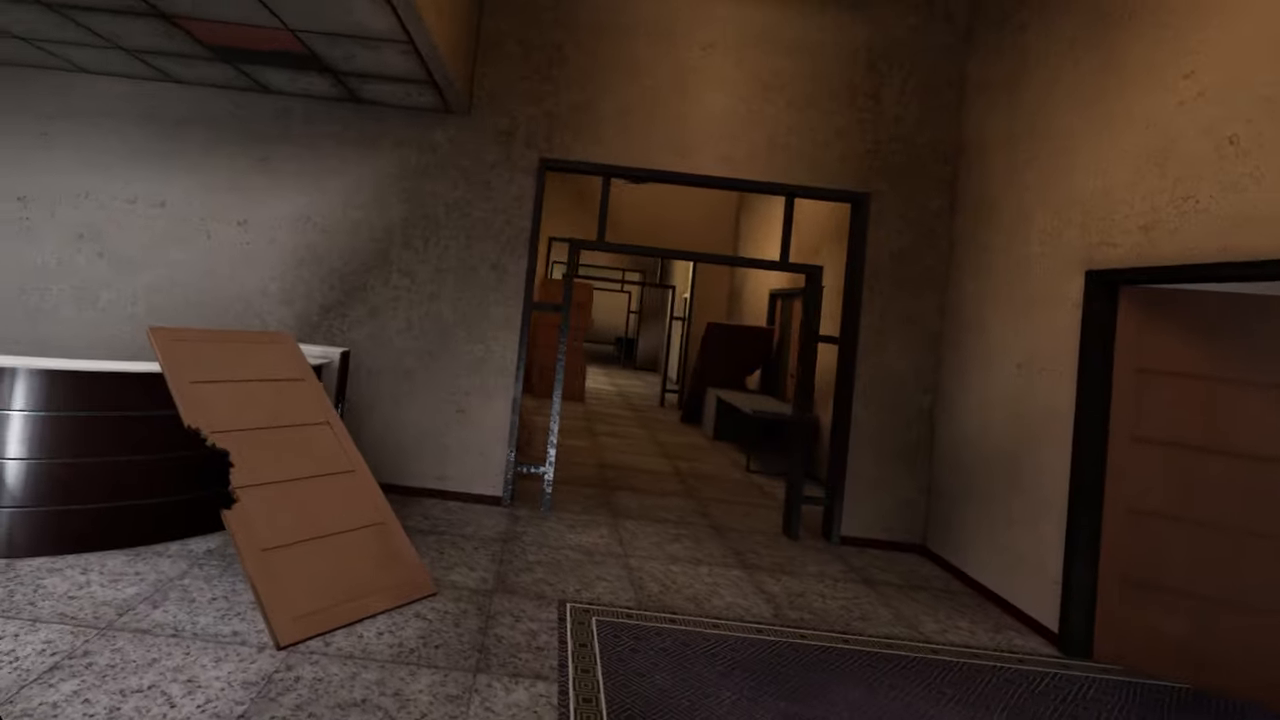
mouse_move(640, 360)
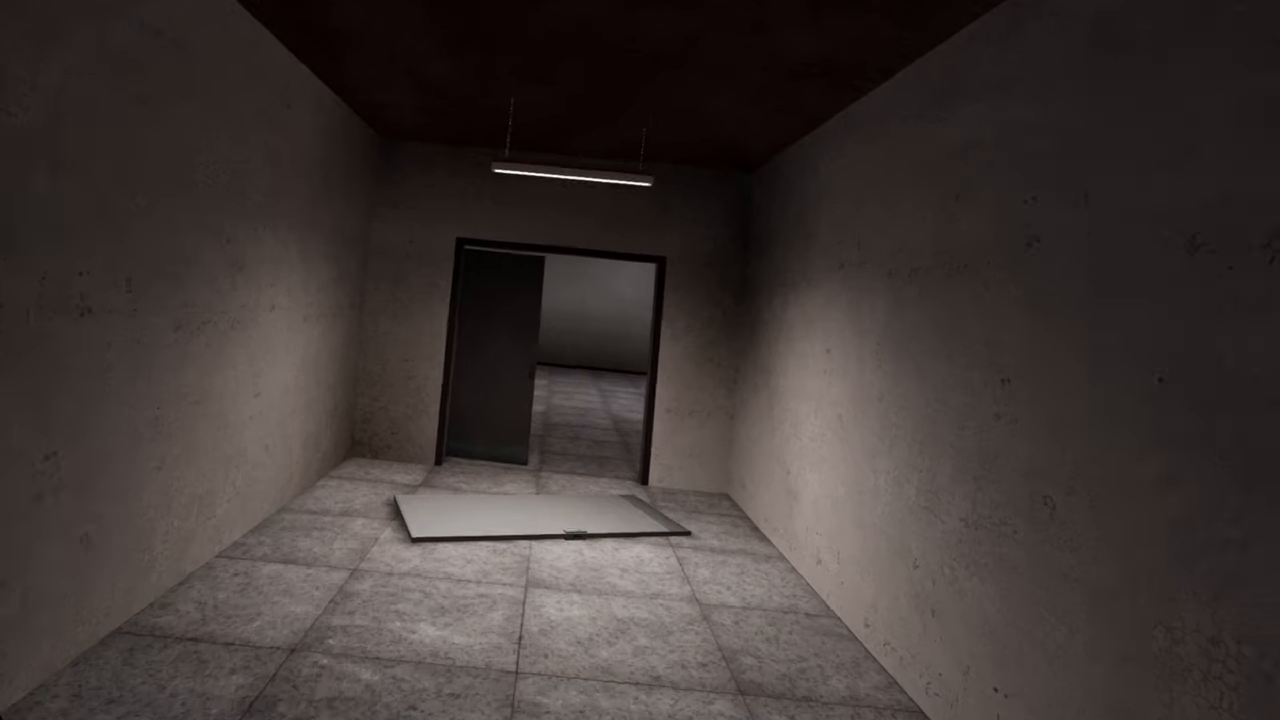
key(w)
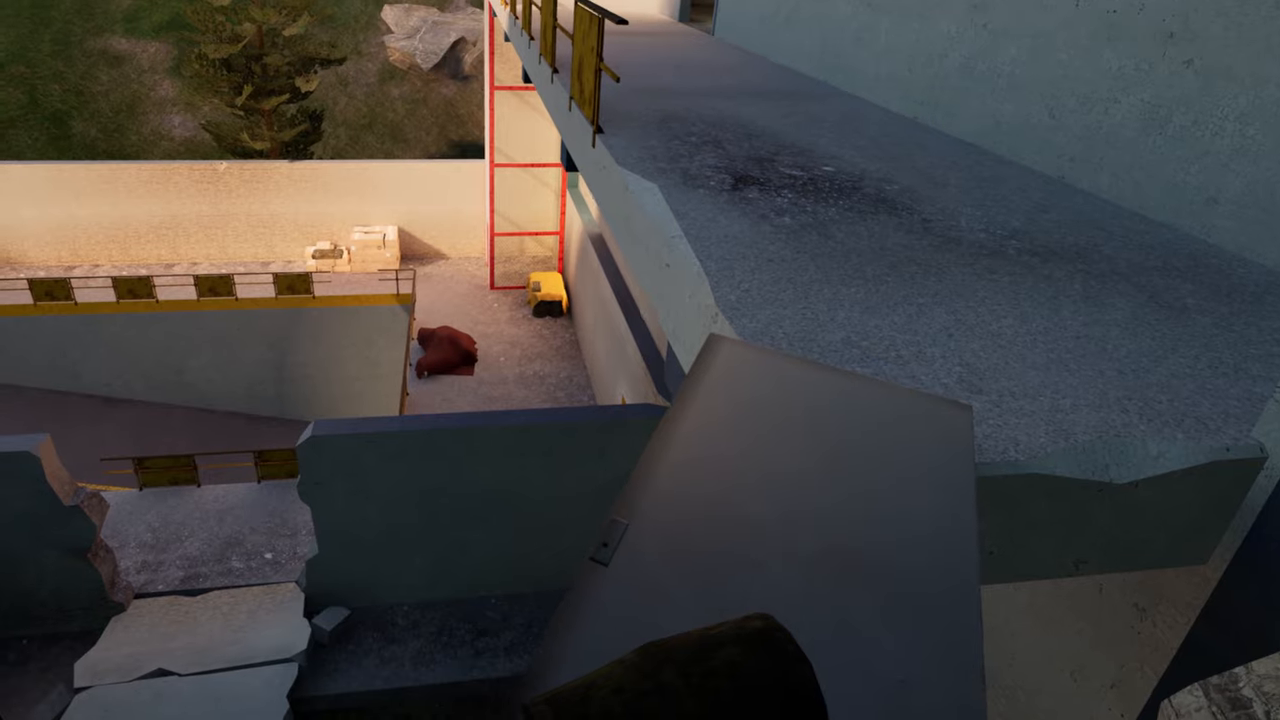
mouse_move(640, 360)
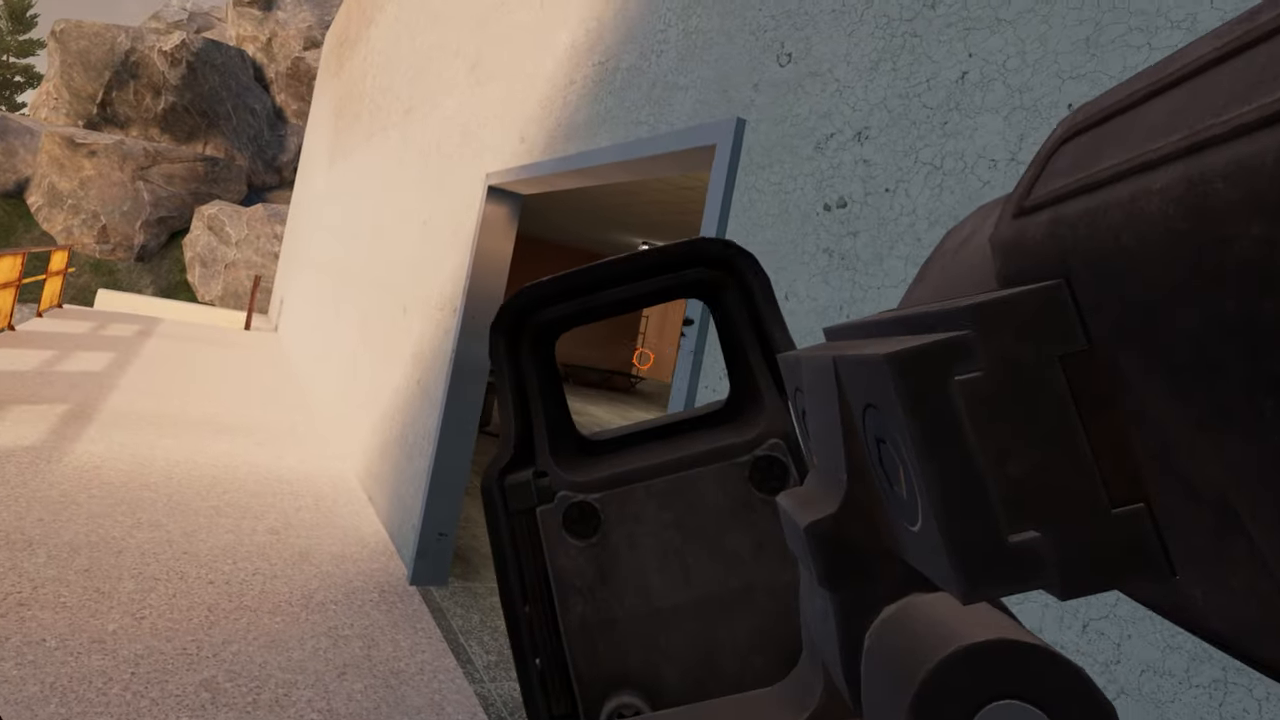
mouse_move(640, 360)
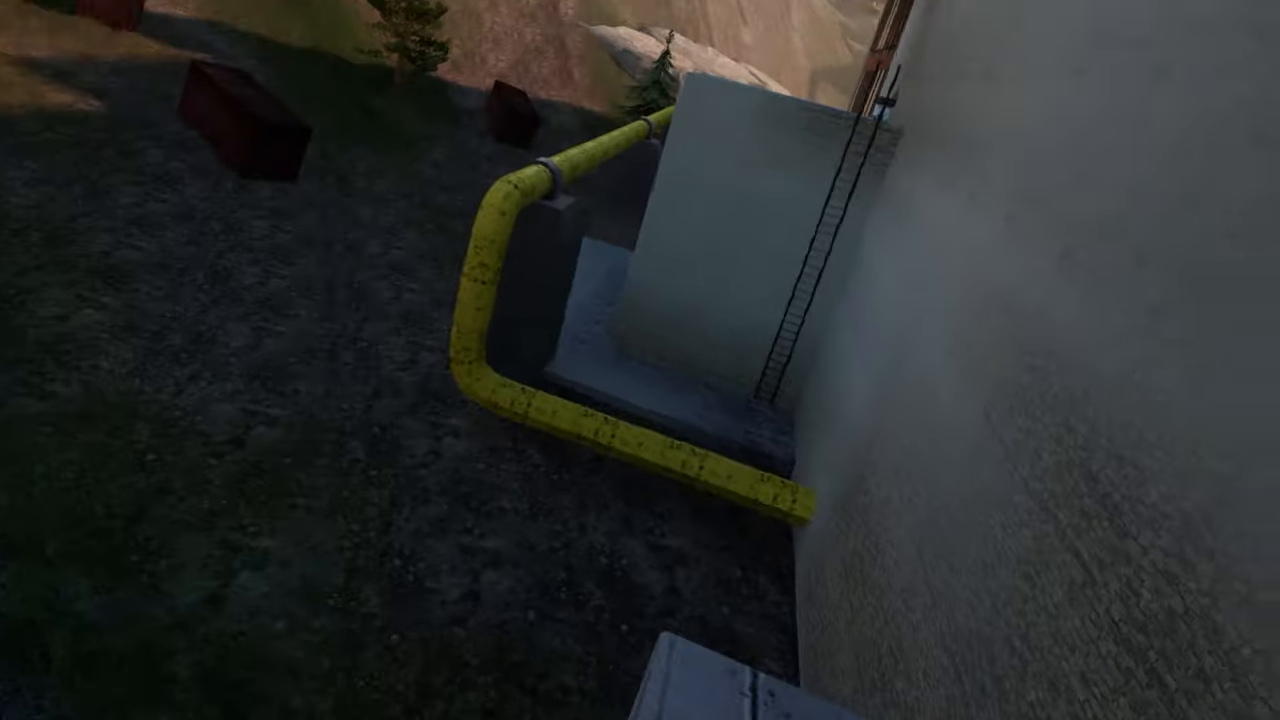
mouse_move(640, 360)
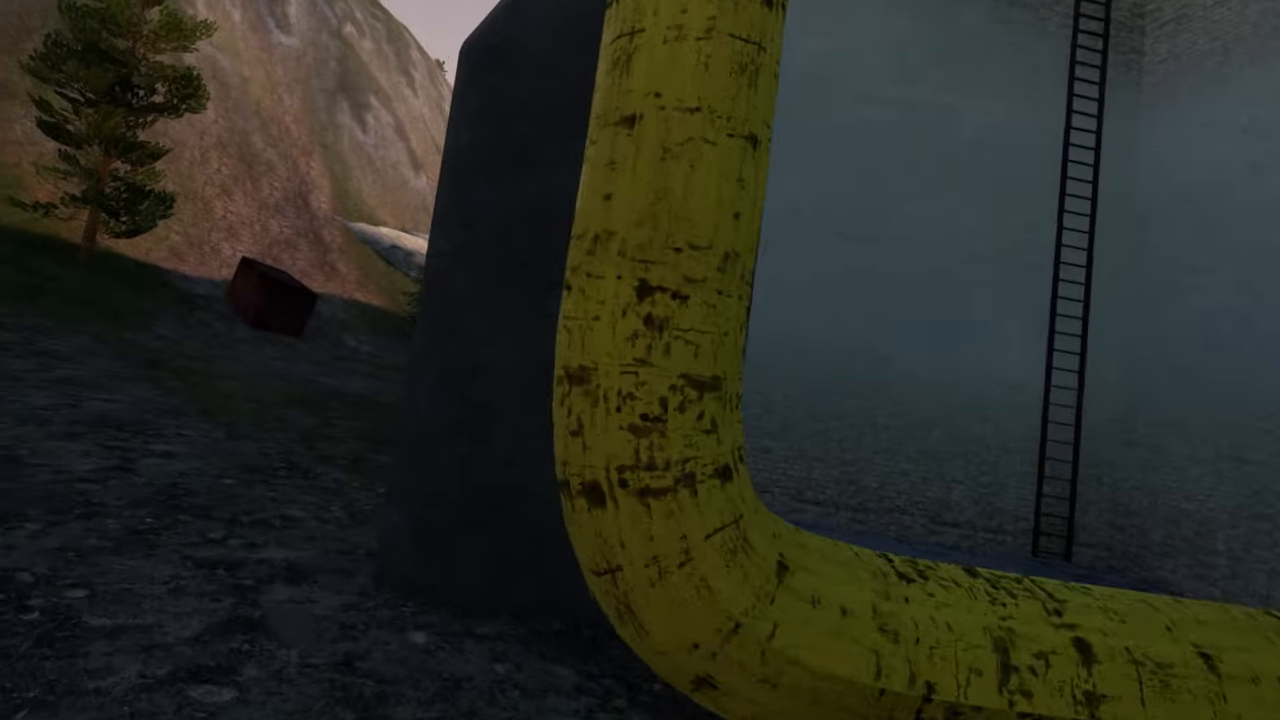
mouse_move(640, 360)
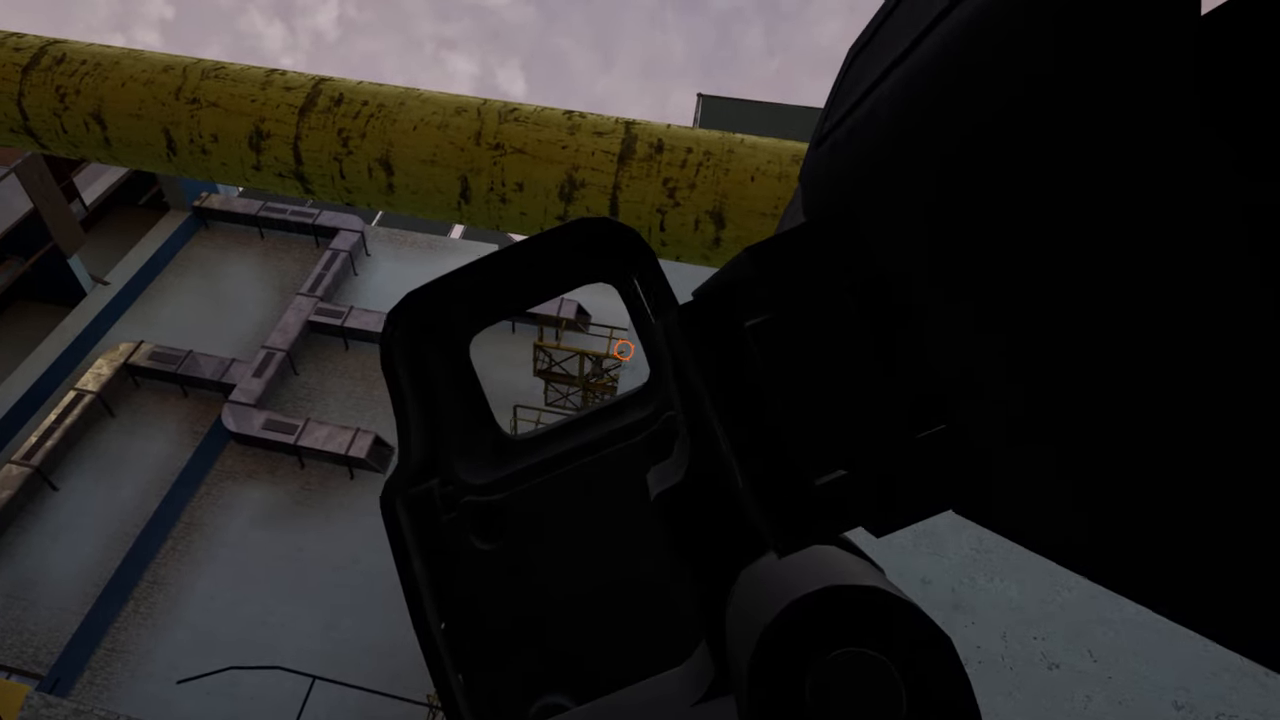
mouse_move(625, 350)
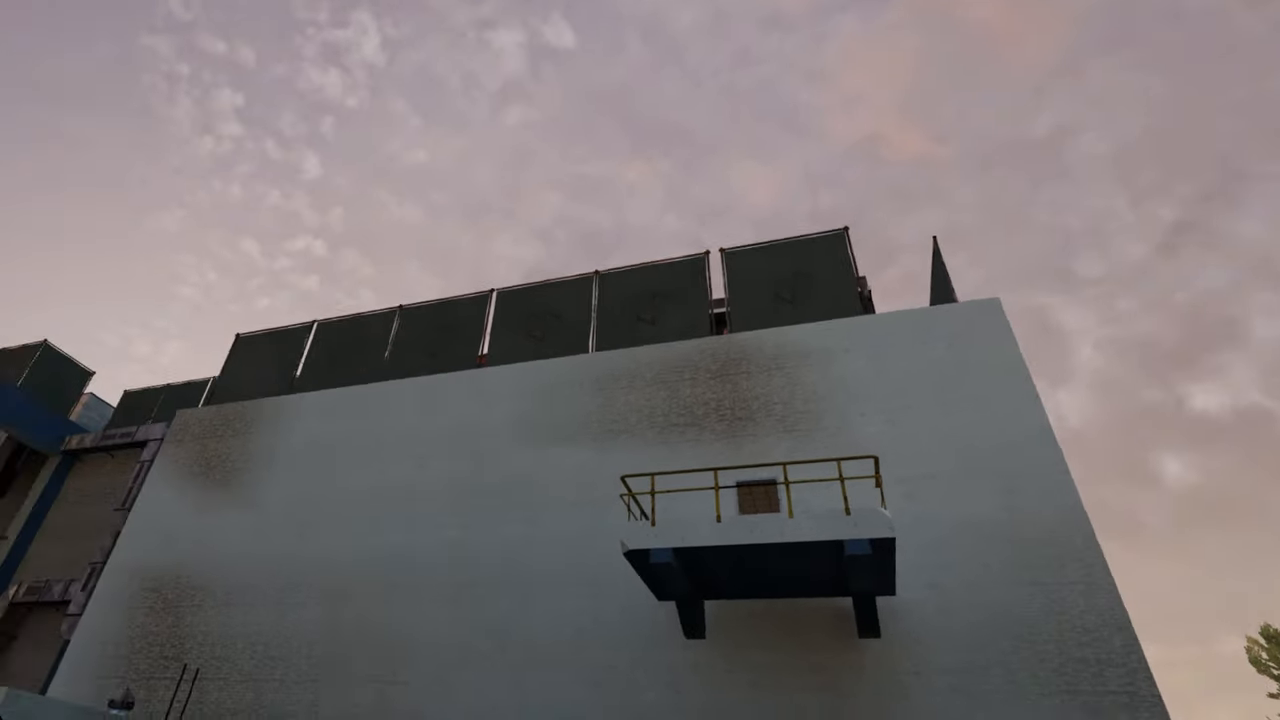
mouse_move(640, 360)
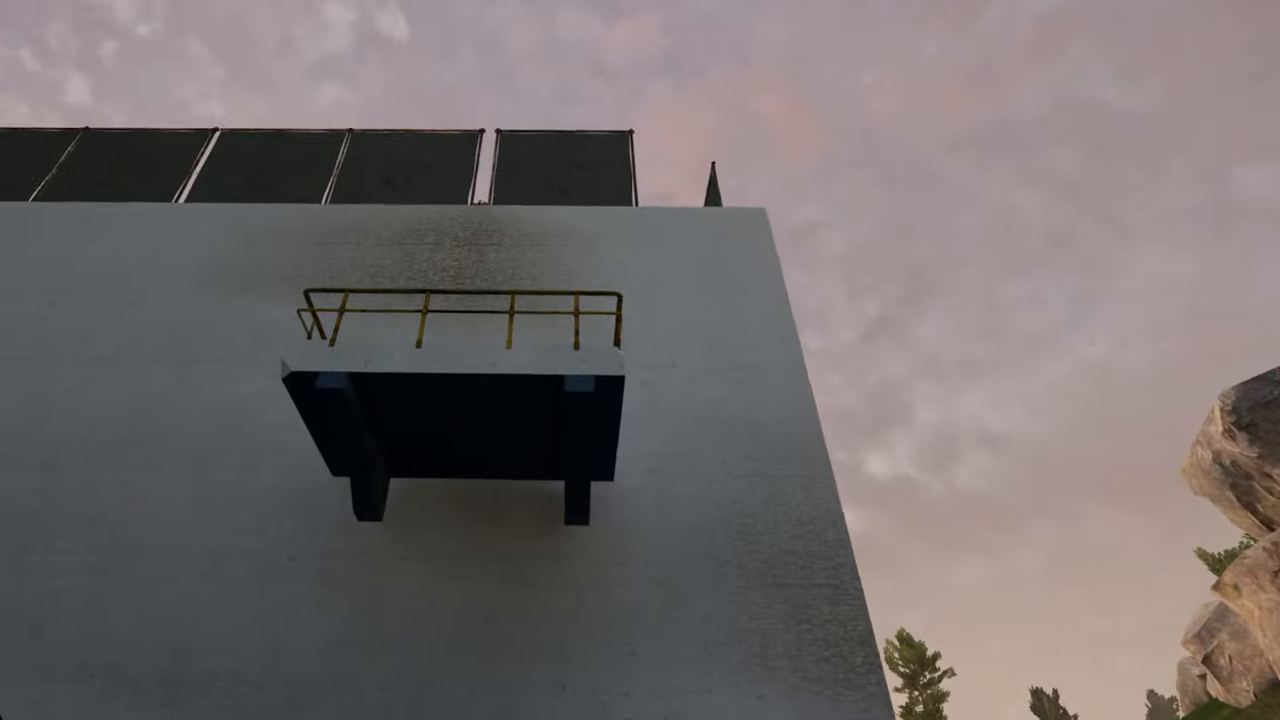
mouse_move(640, 360)
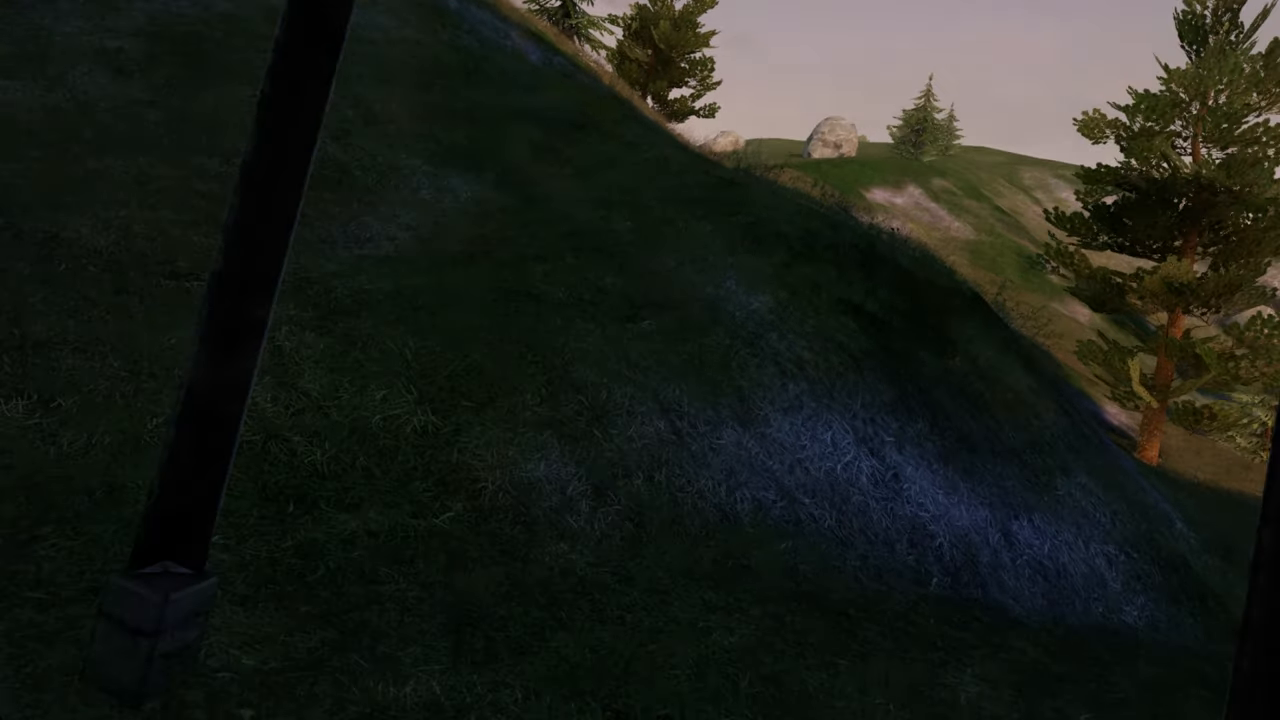
mouse_move(640, 360)
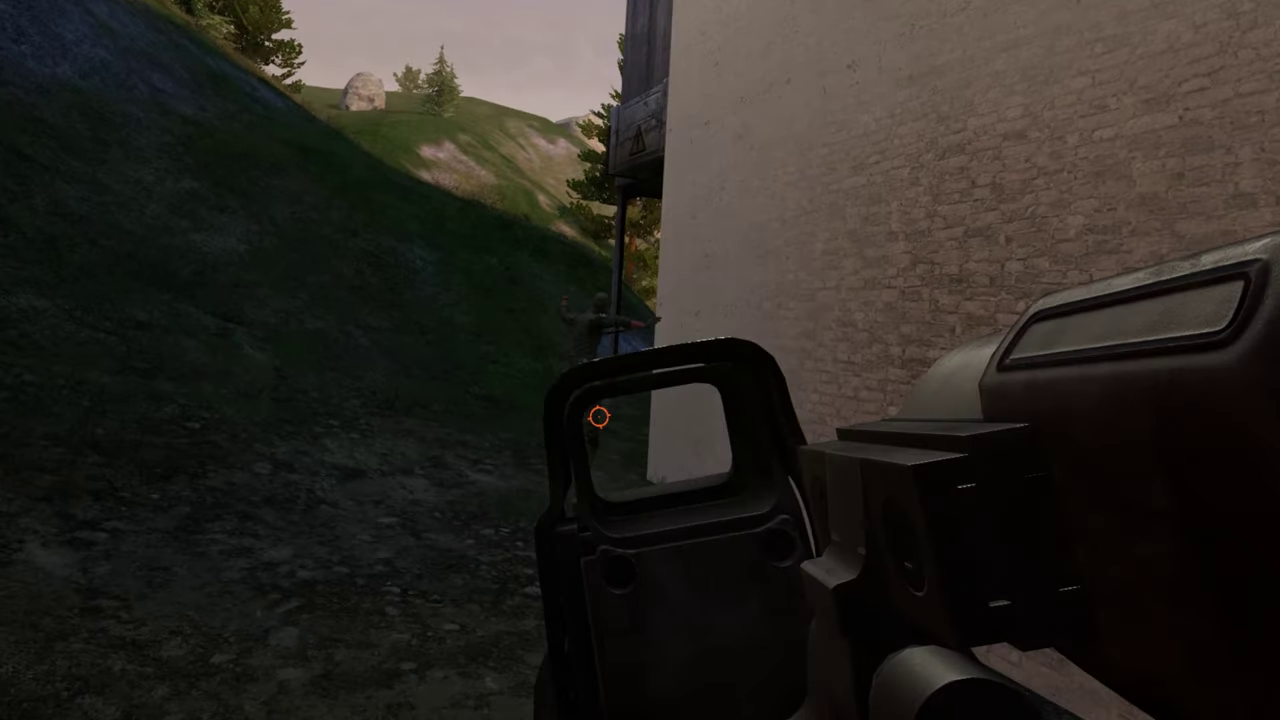
mouse_move(640, 360)
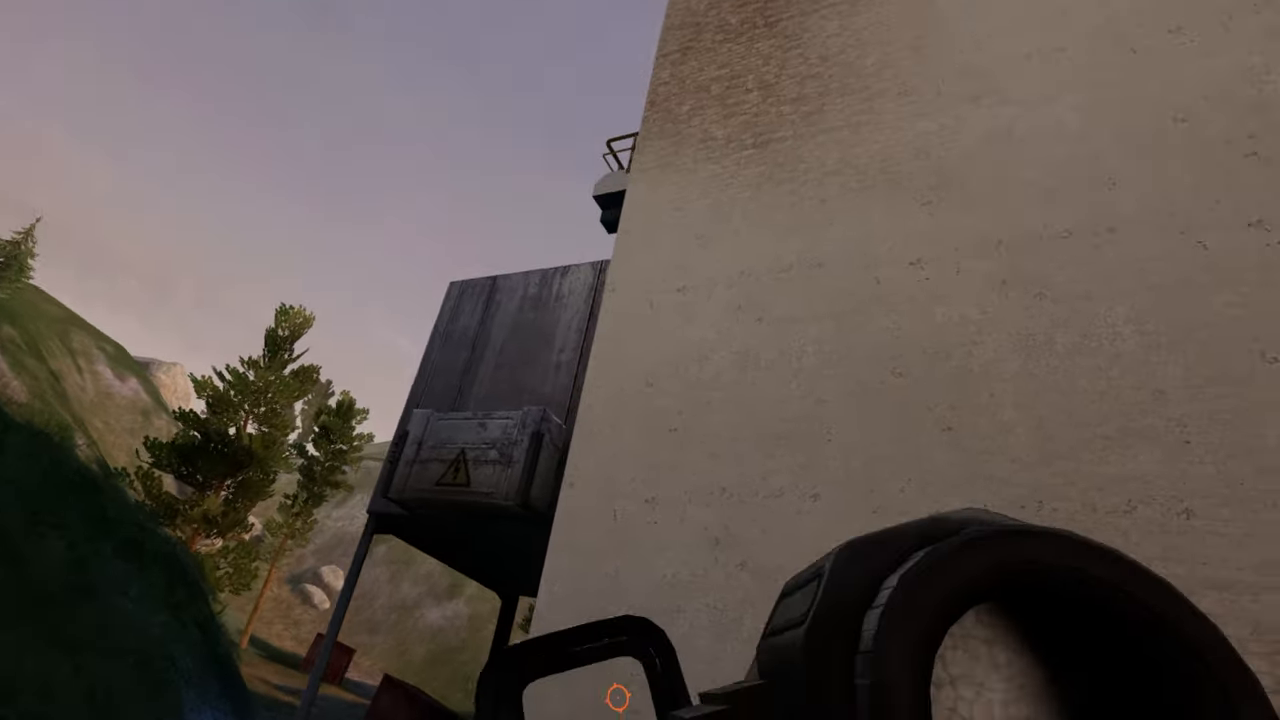
mouse_move(640, 360)
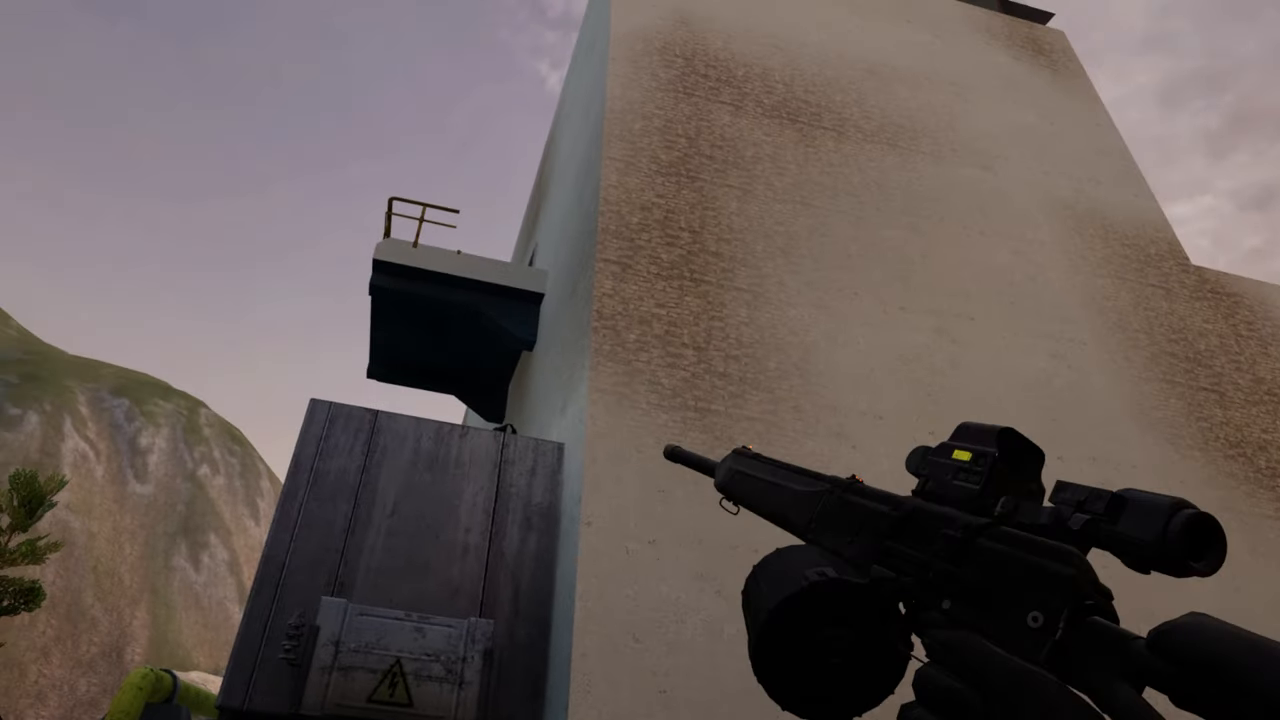
mouse_move(640, 360)
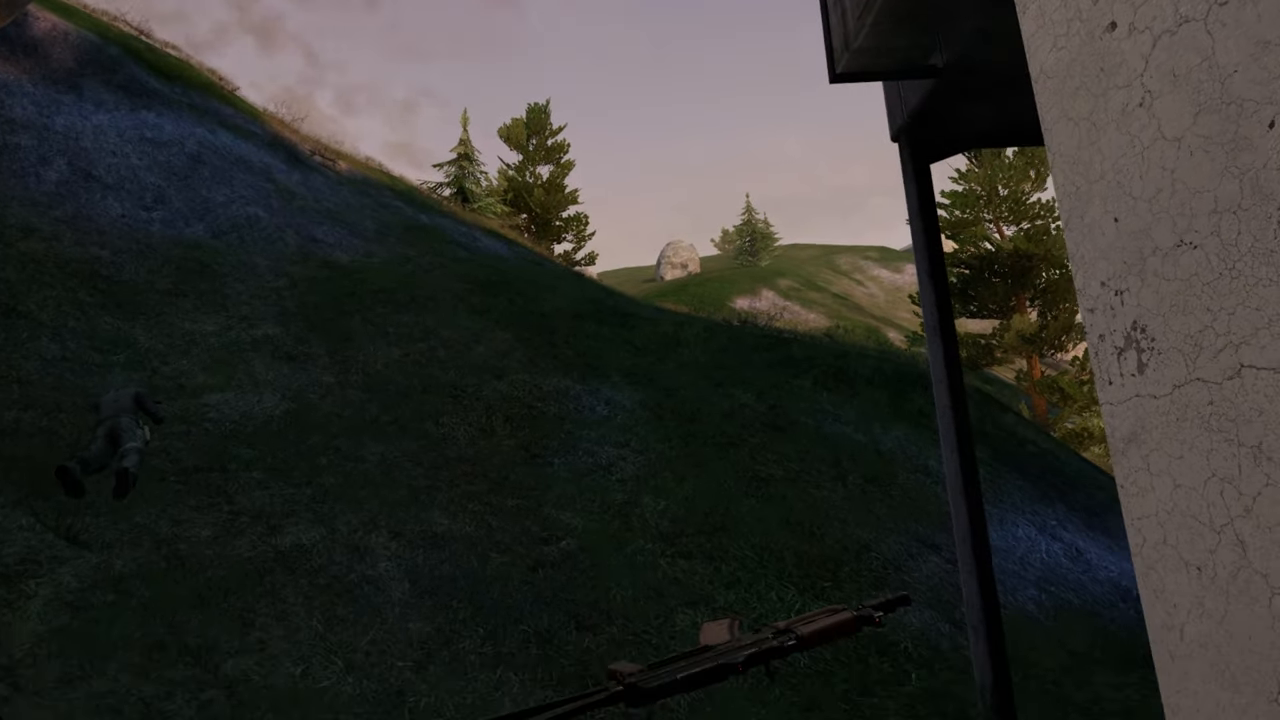
mouse_move(640, 360)
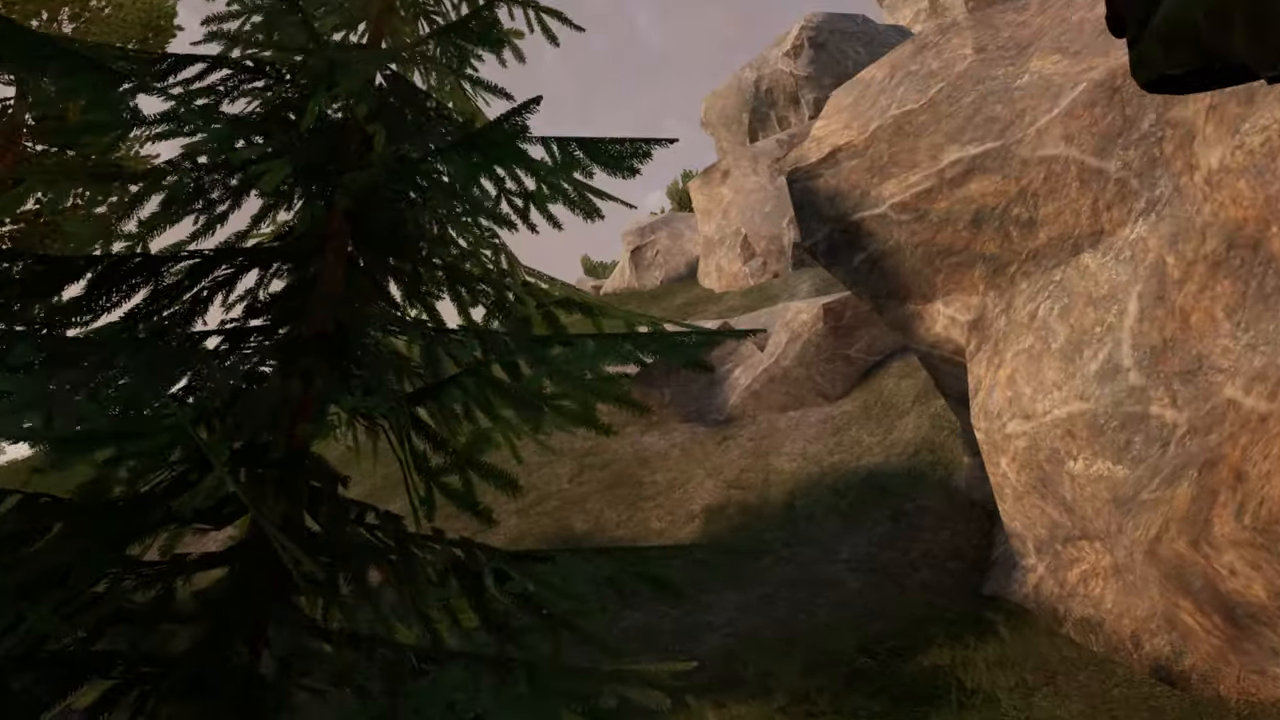
mouse_move(640, 360)
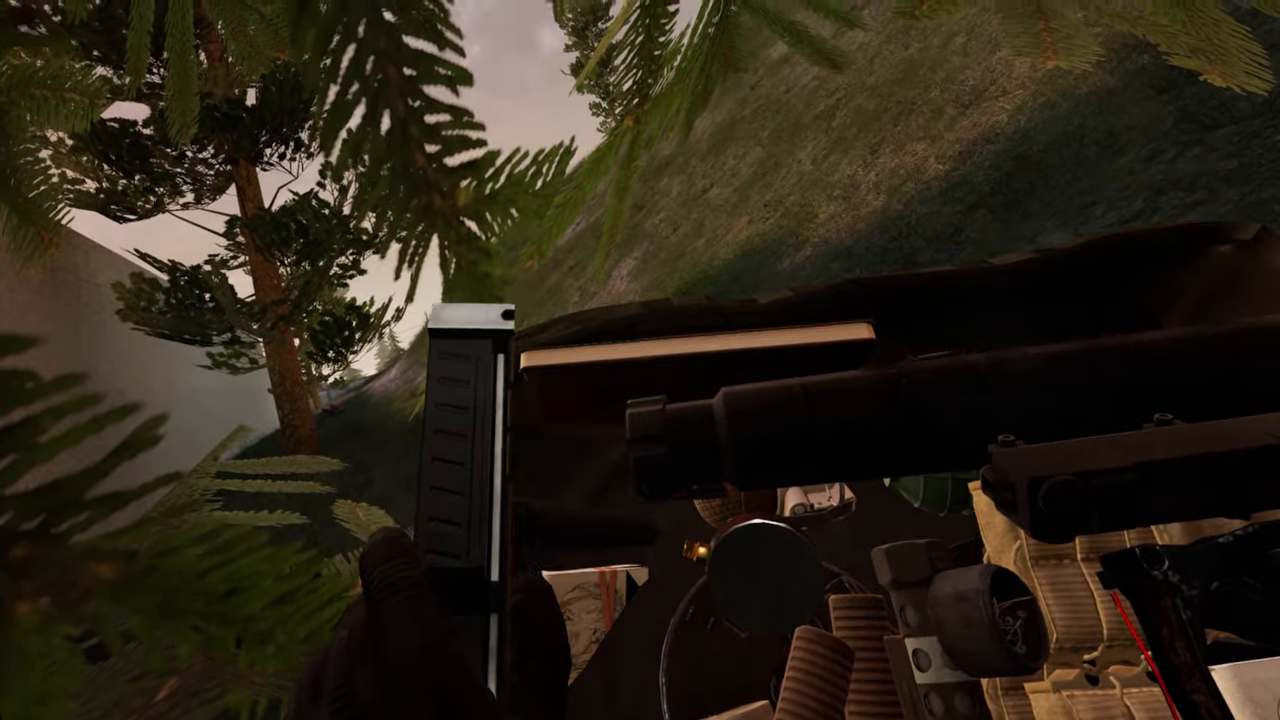
mouse_move(640, 360)
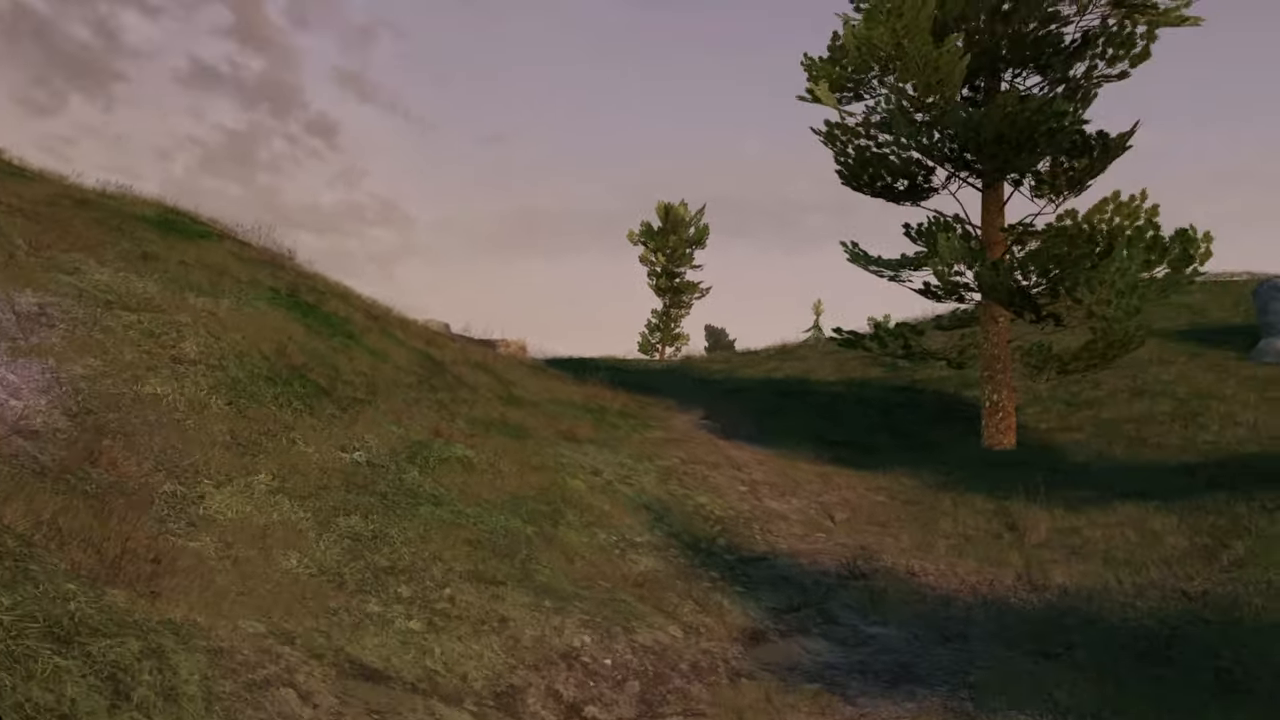
mouse_move(640, 360)
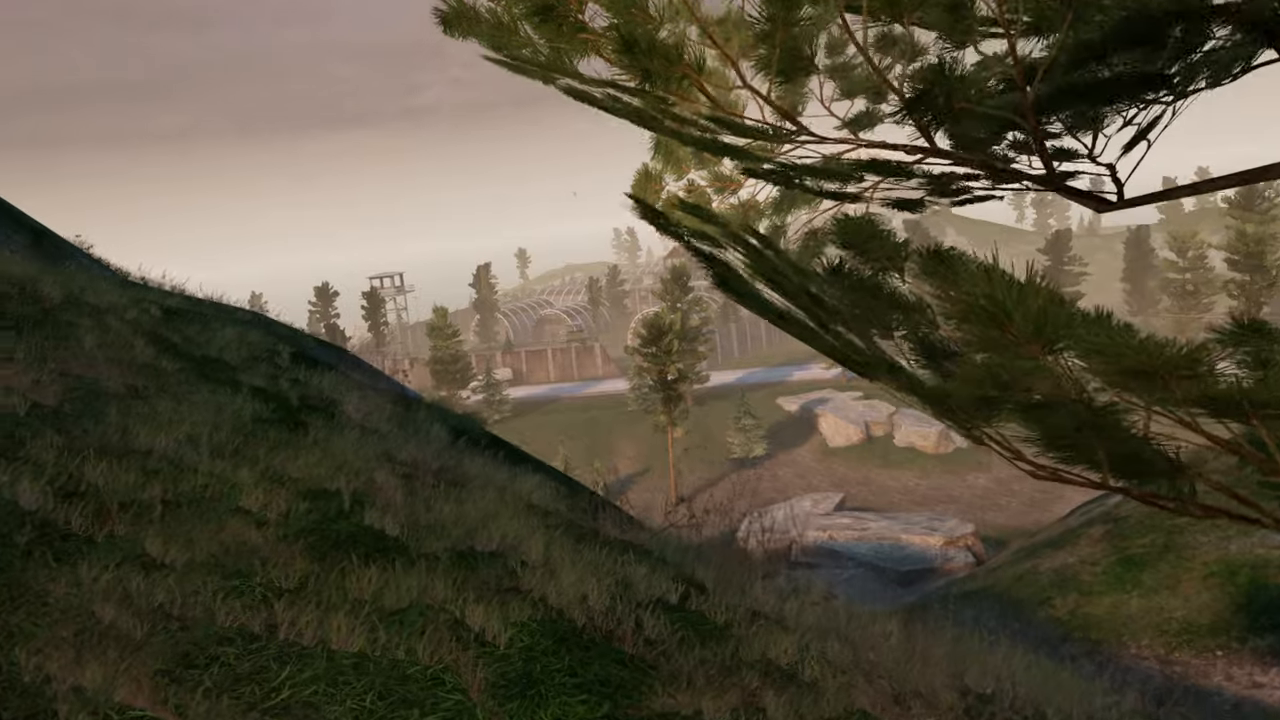
mouse_move(640, 360)
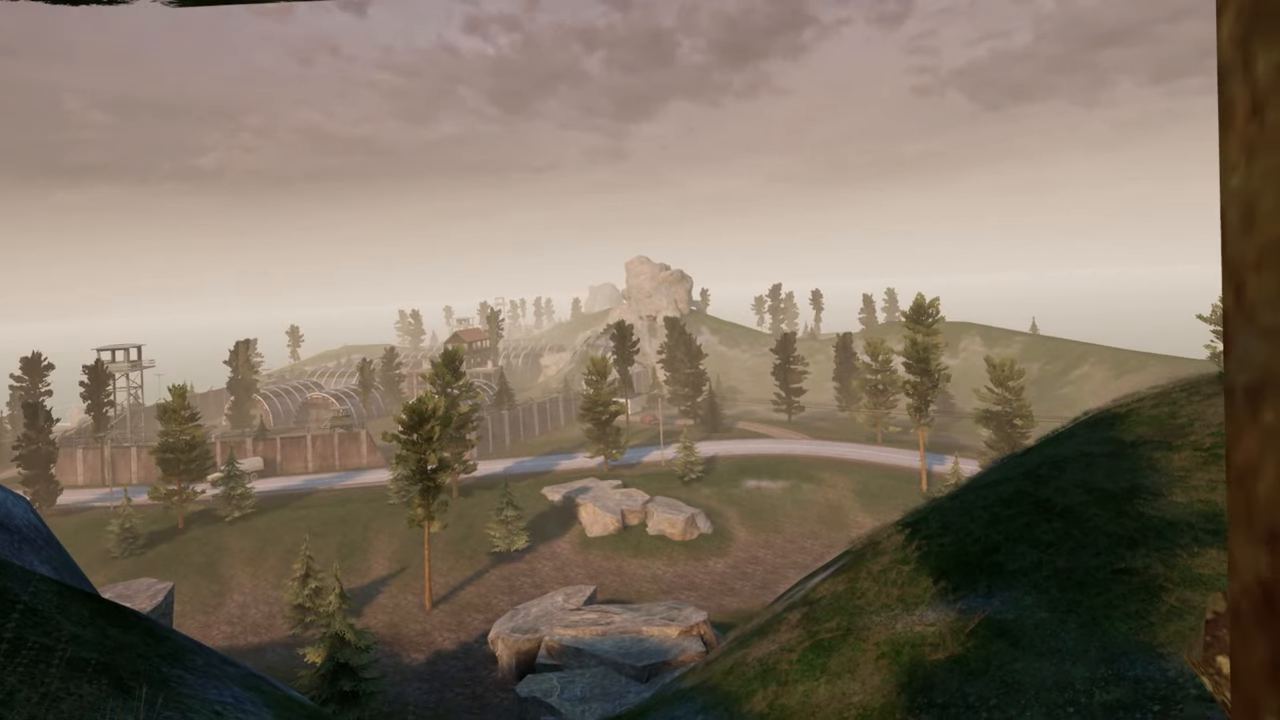
mouse_move(640, 360)
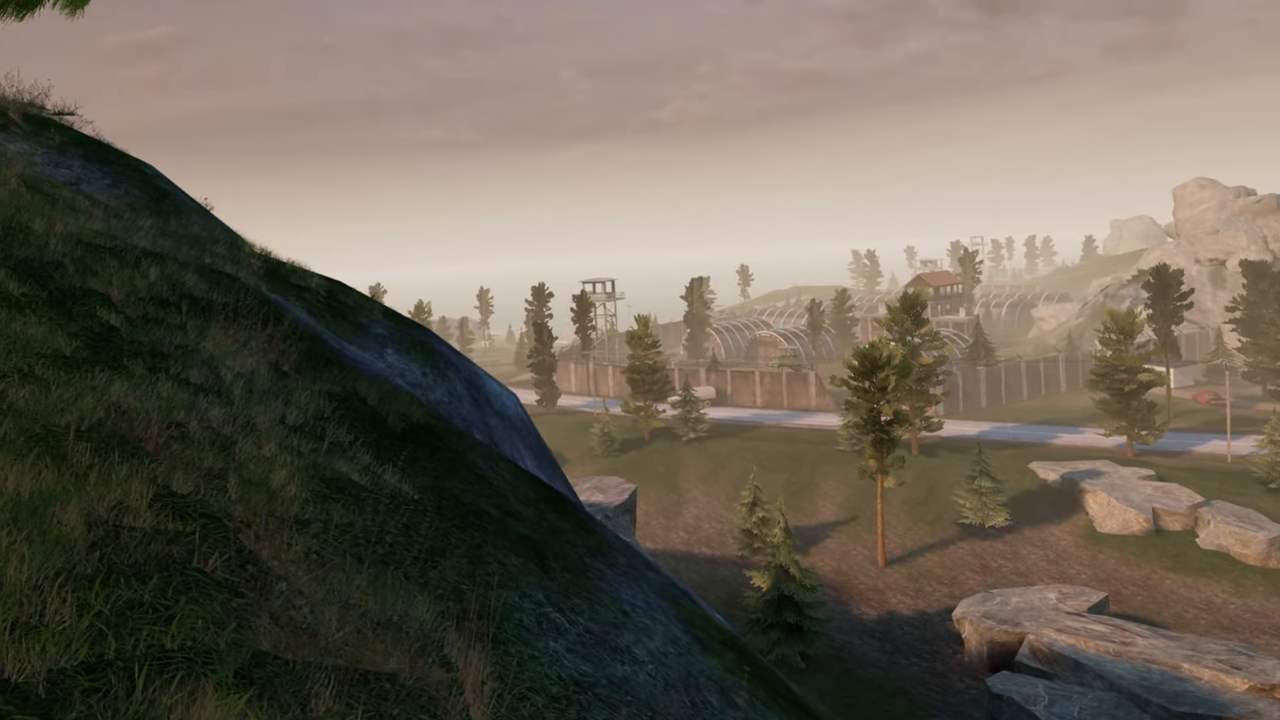
mouse_move(640, 360)
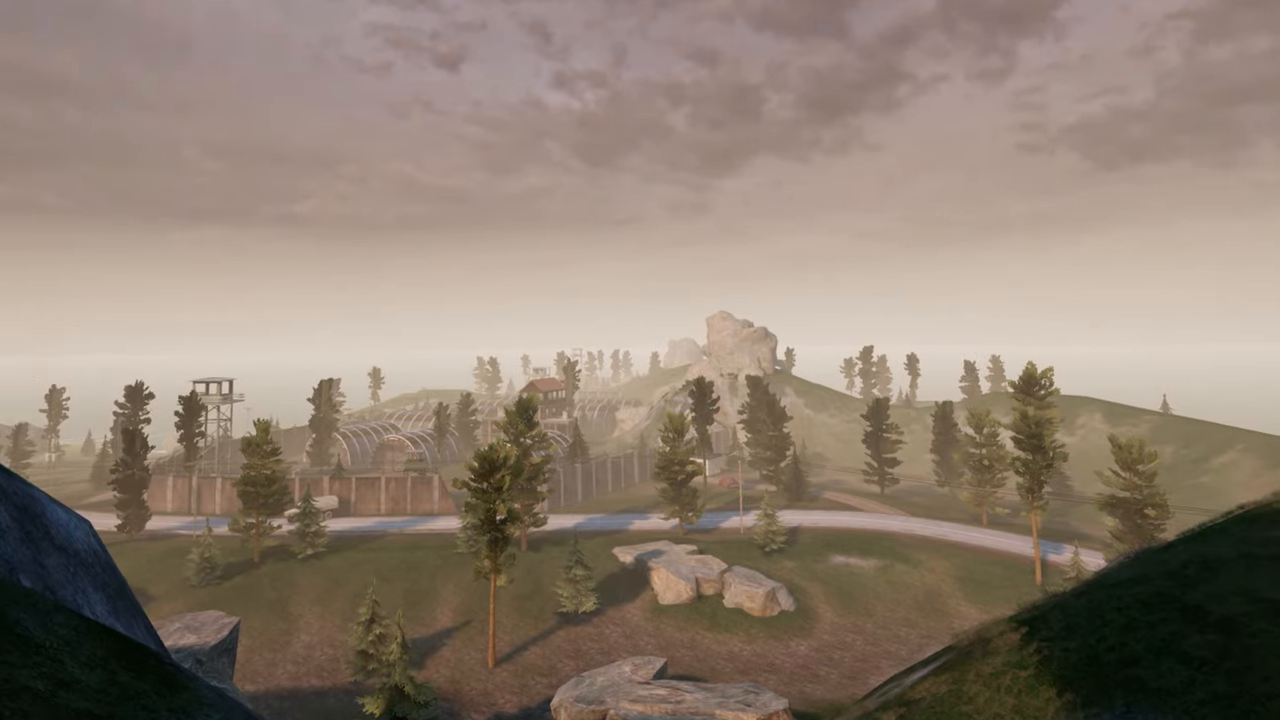
mouse_move(640, 360)
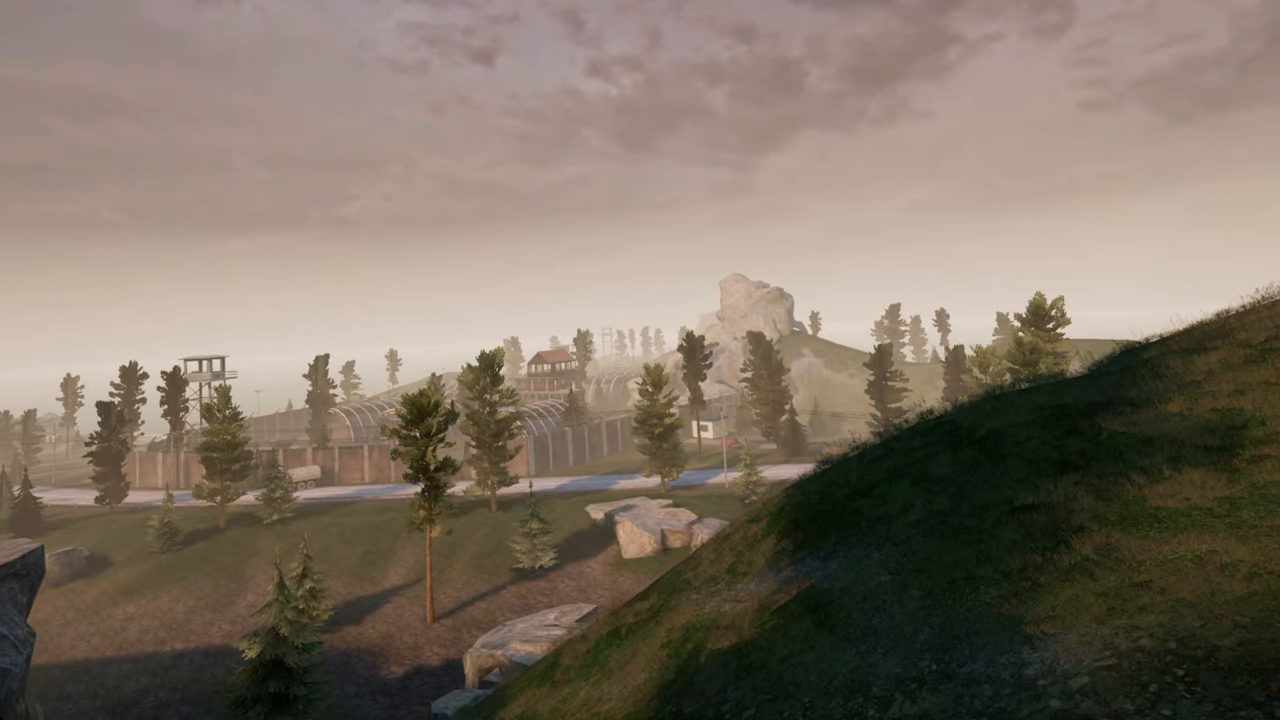
mouse_move(640, 360)
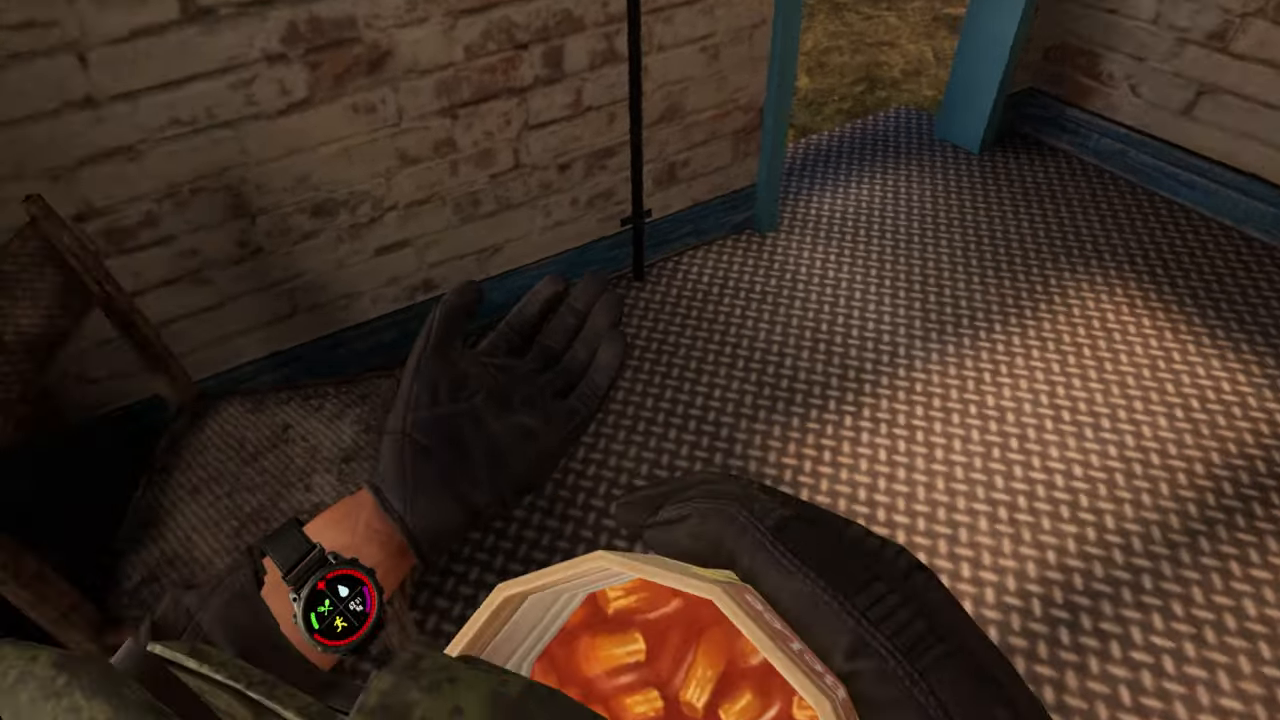
mouse_move(640, 360)
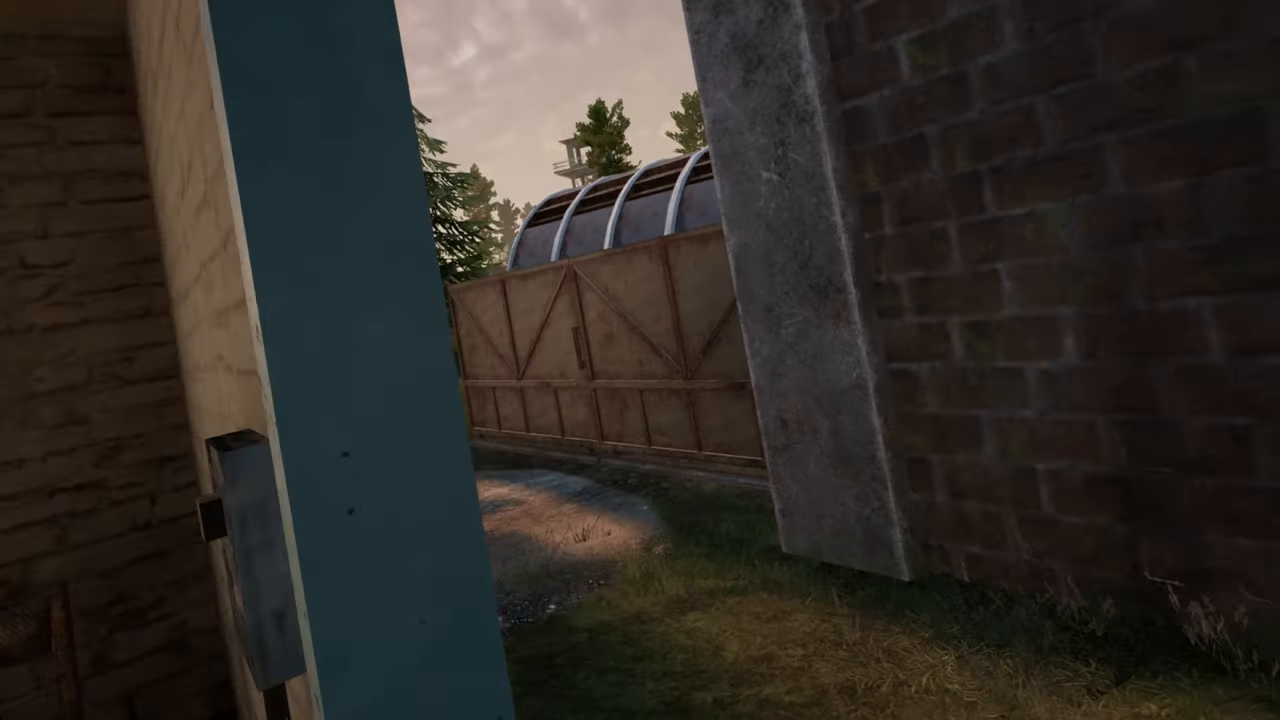
mouse_move(640, 360)
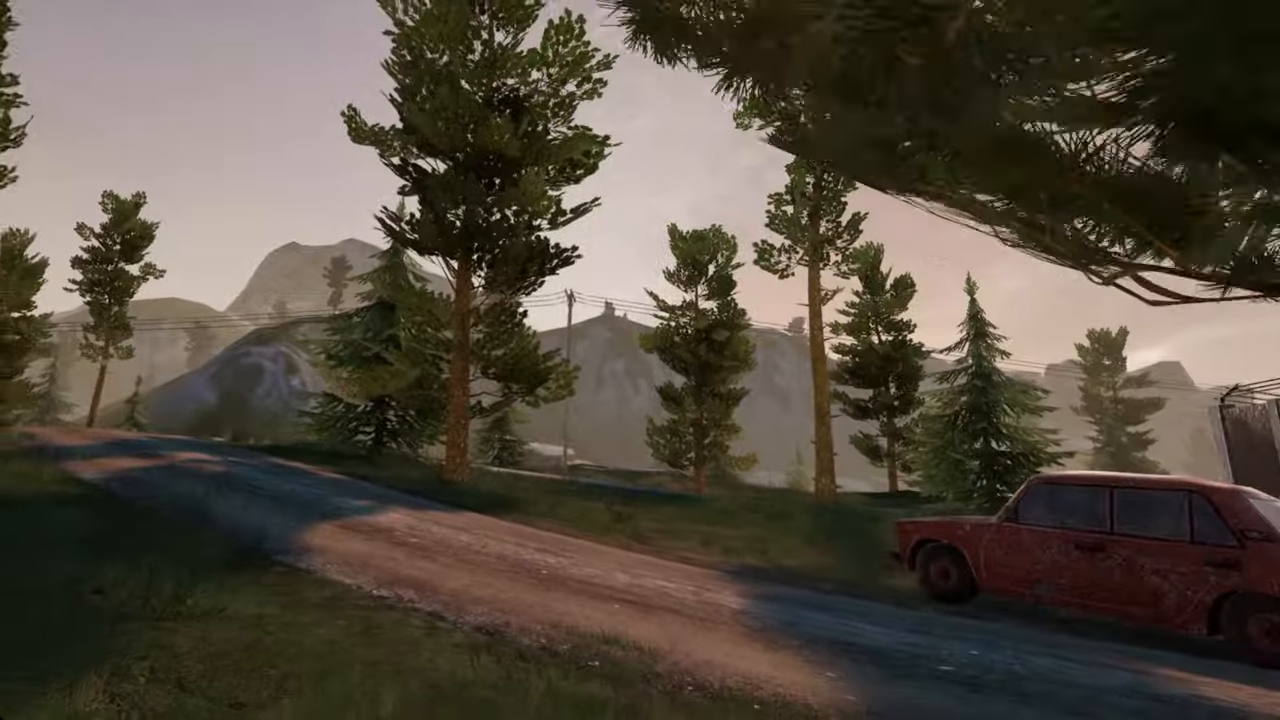
mouse_move(640, 360)
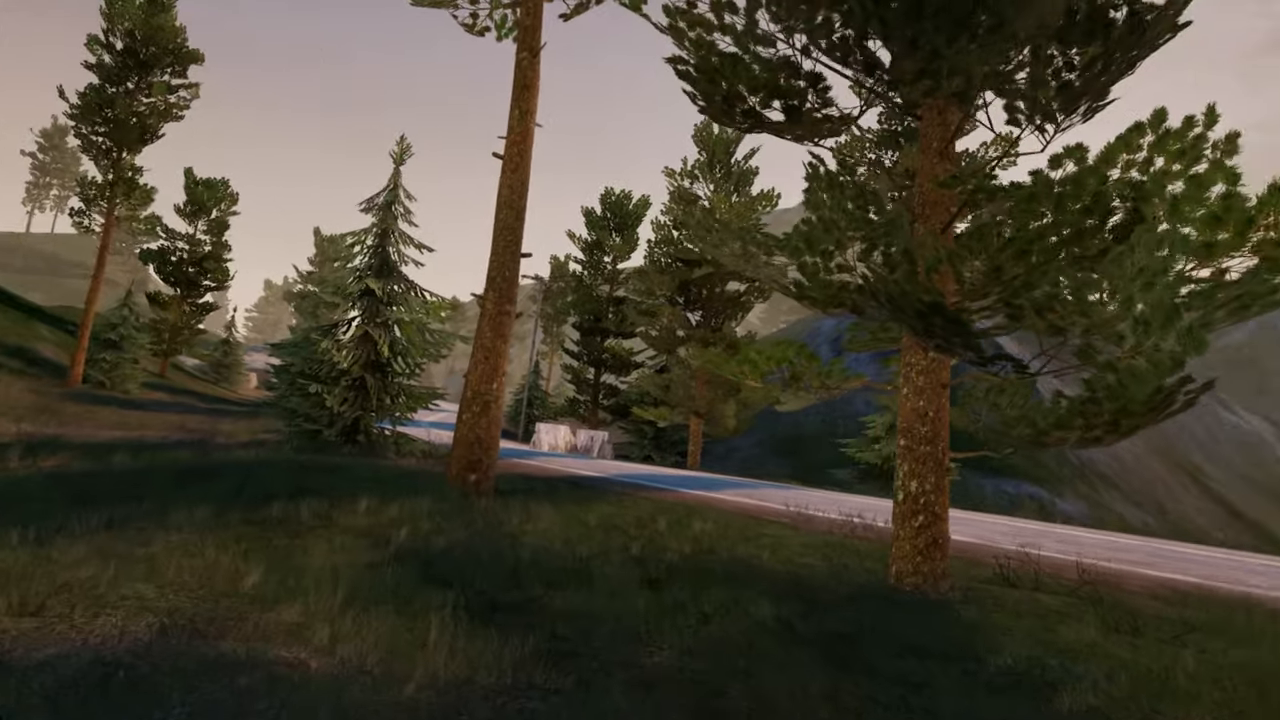
mouse_move(640, 360)
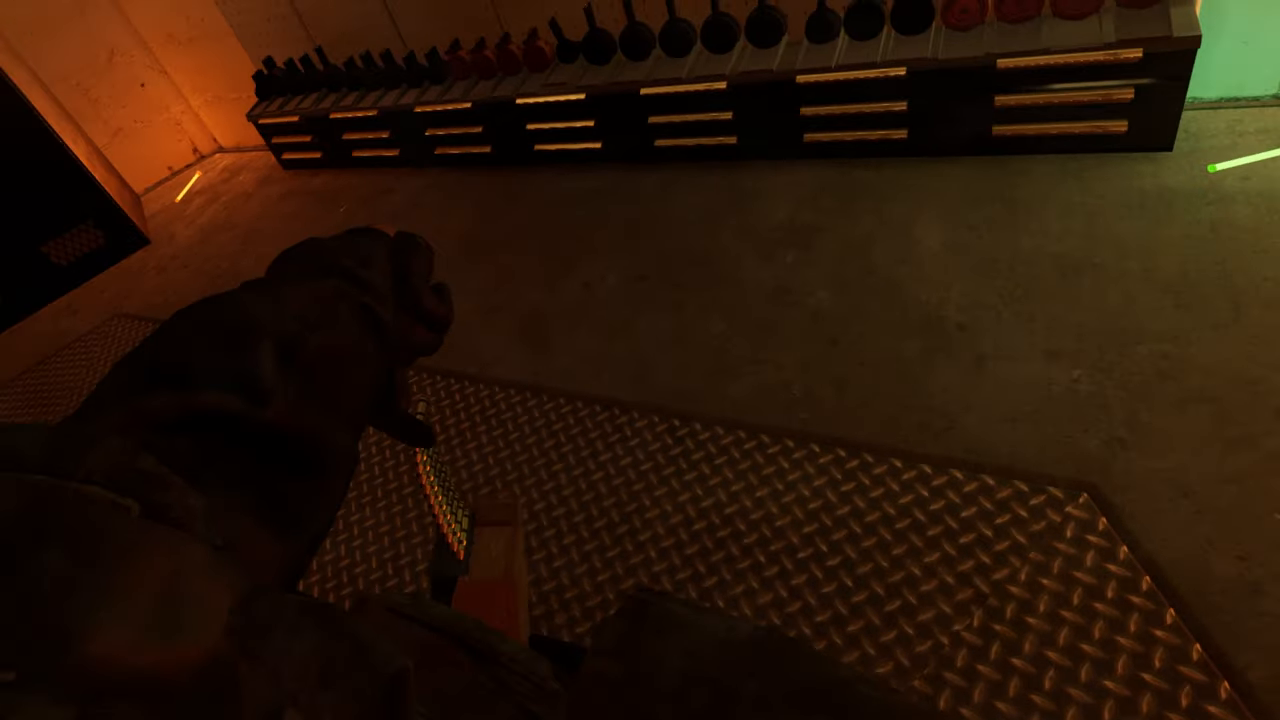
mouse_move(640, 360)
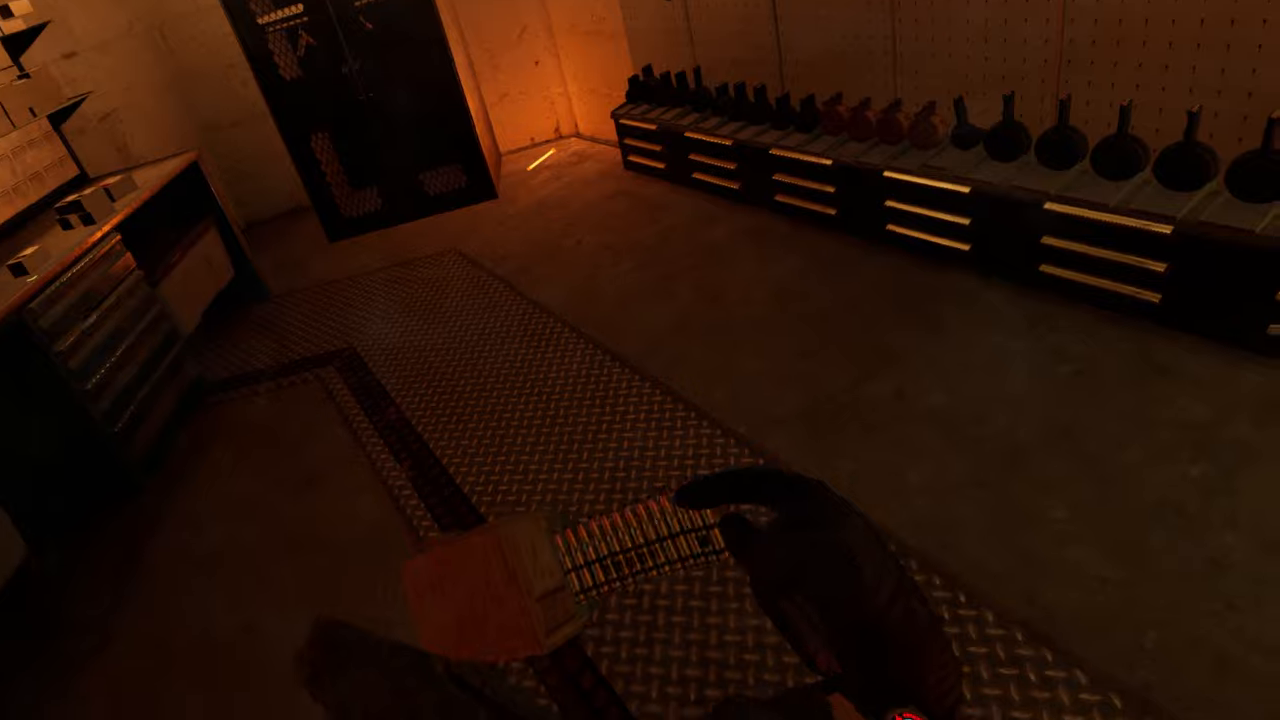